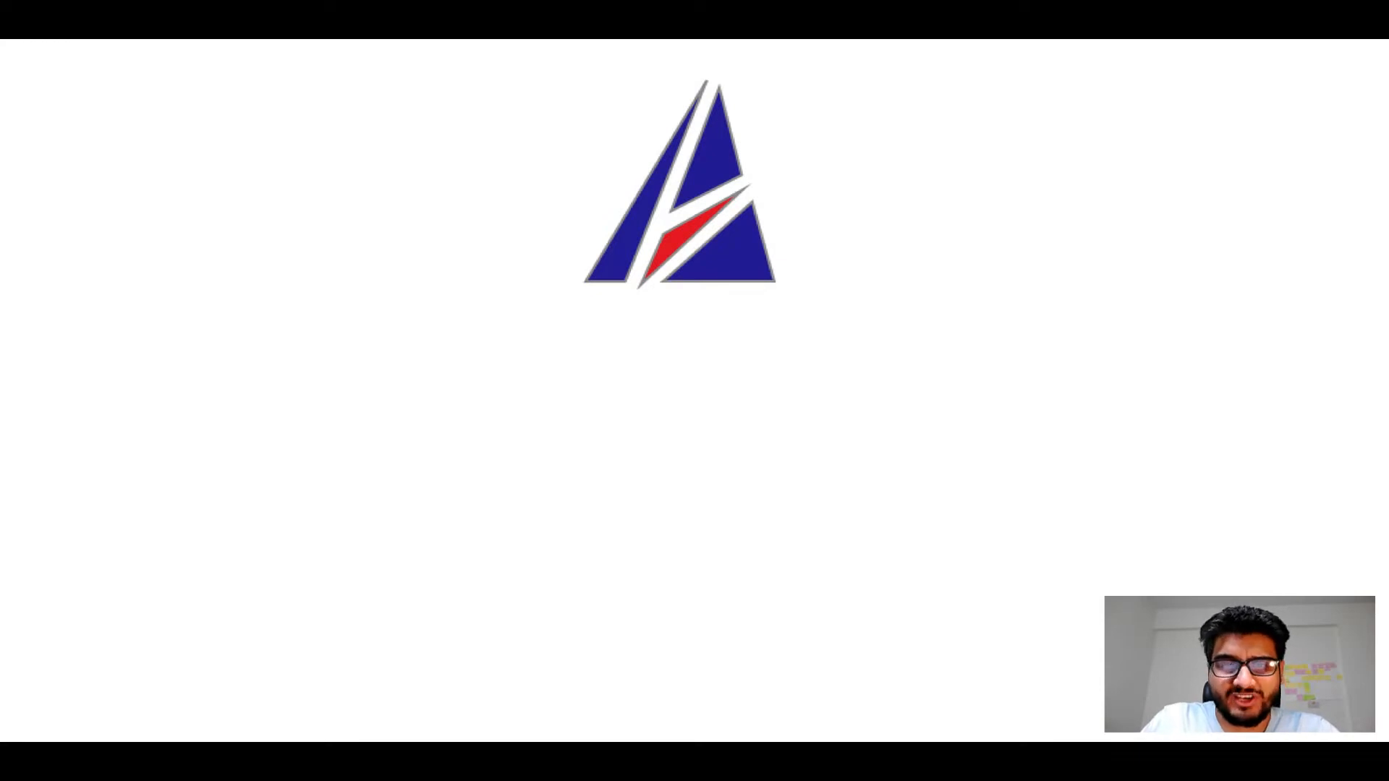
# - Advance through the intro slides to the 'Let's install brew!' slide
pyautogui.press('Right')
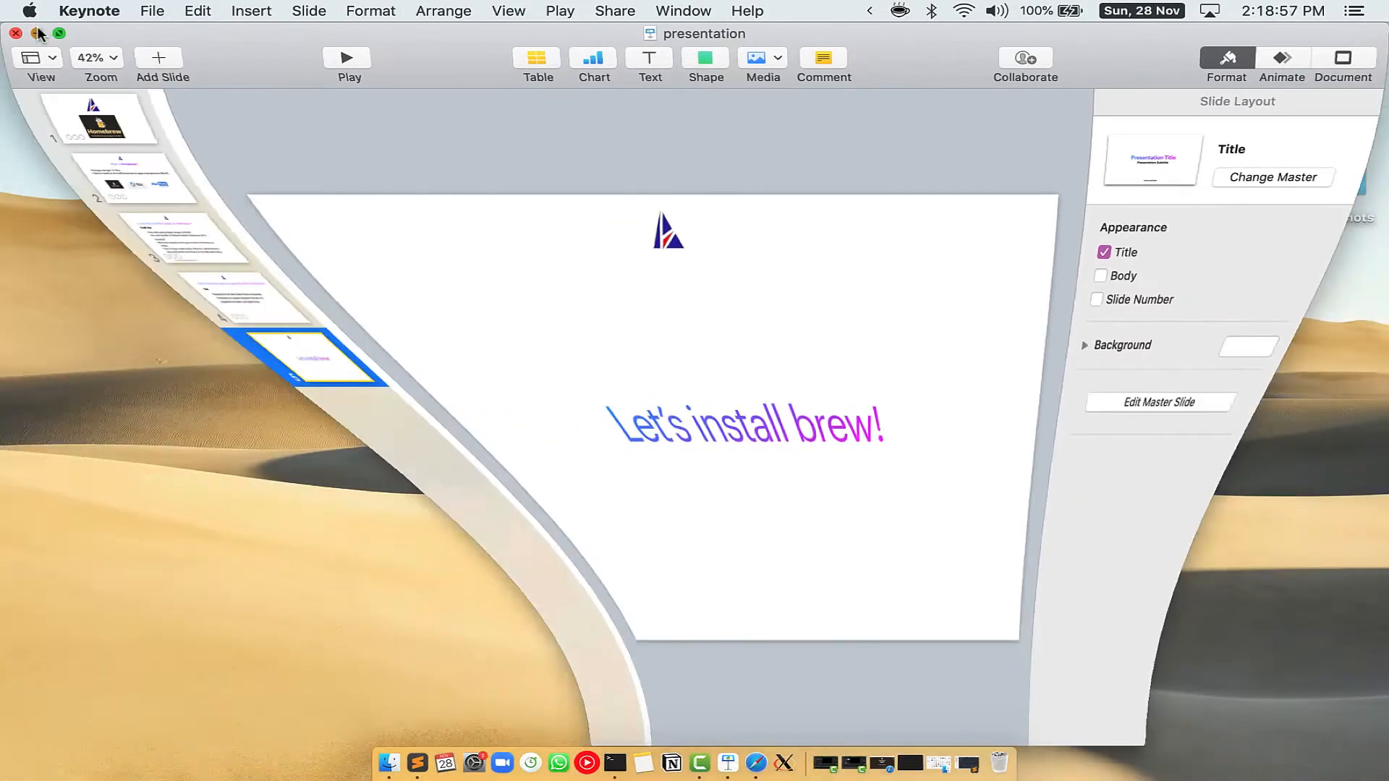
# - Minimize the Keynote window so the desktop is visible
pyautogui.click(38, 33)
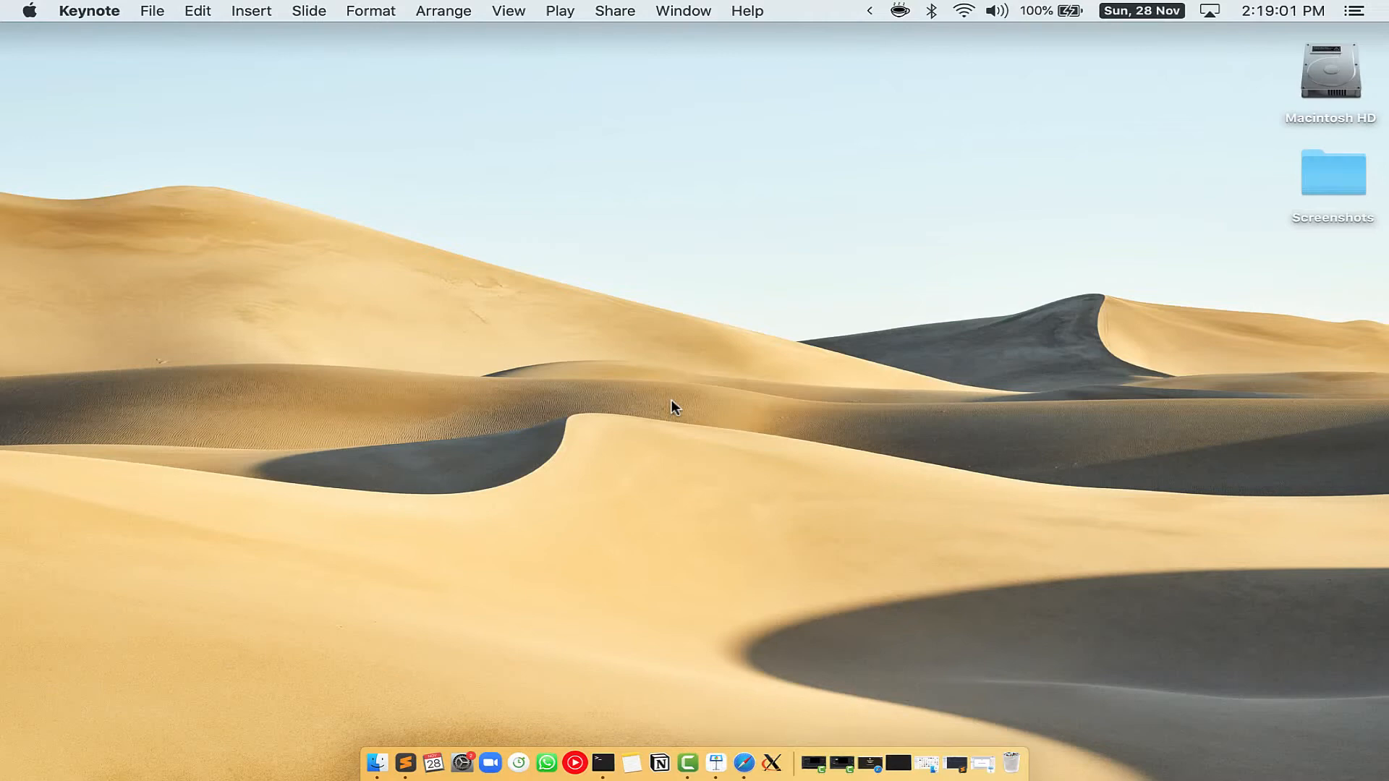
# - Launch Terminal via a Spotlight search for 'Terminal'
pyautogui.press('cmd+space')
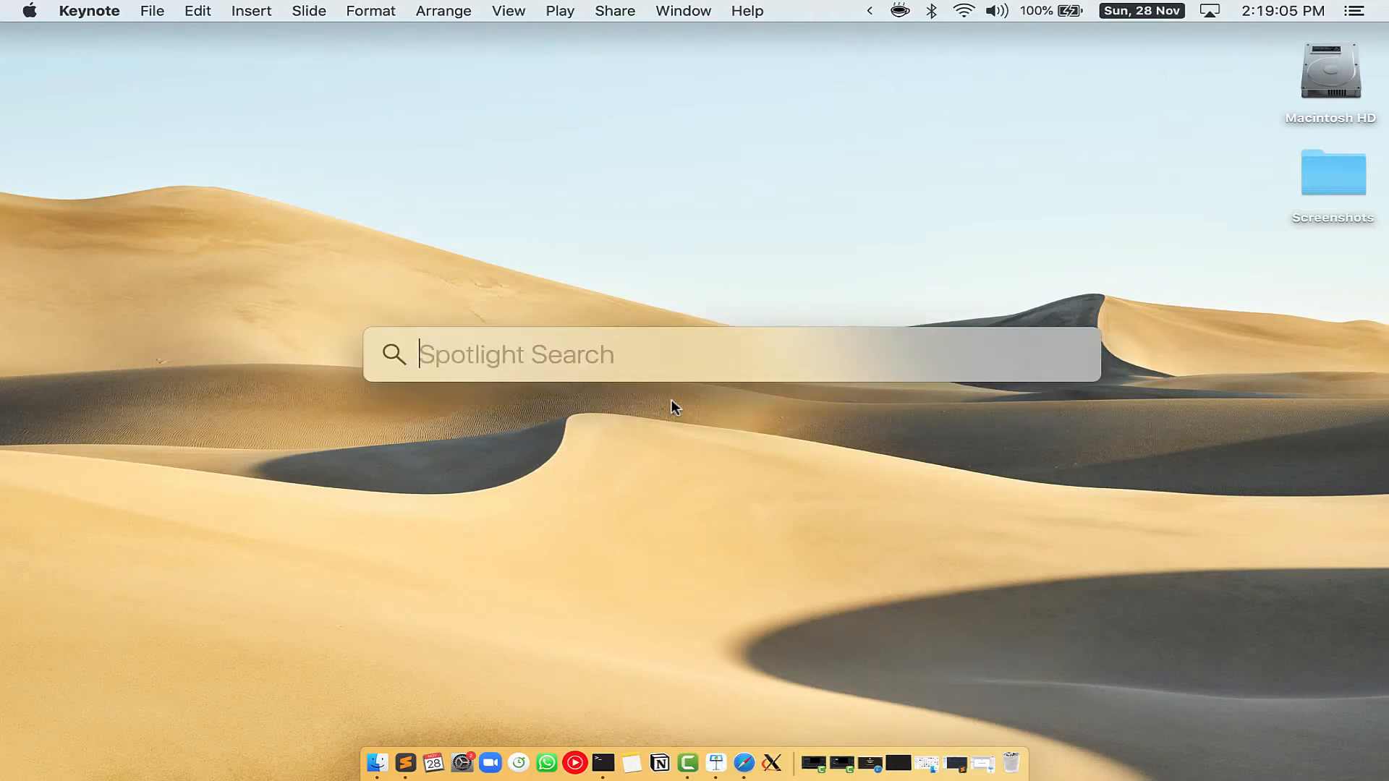
pyautogui.moveTo(550, 332)
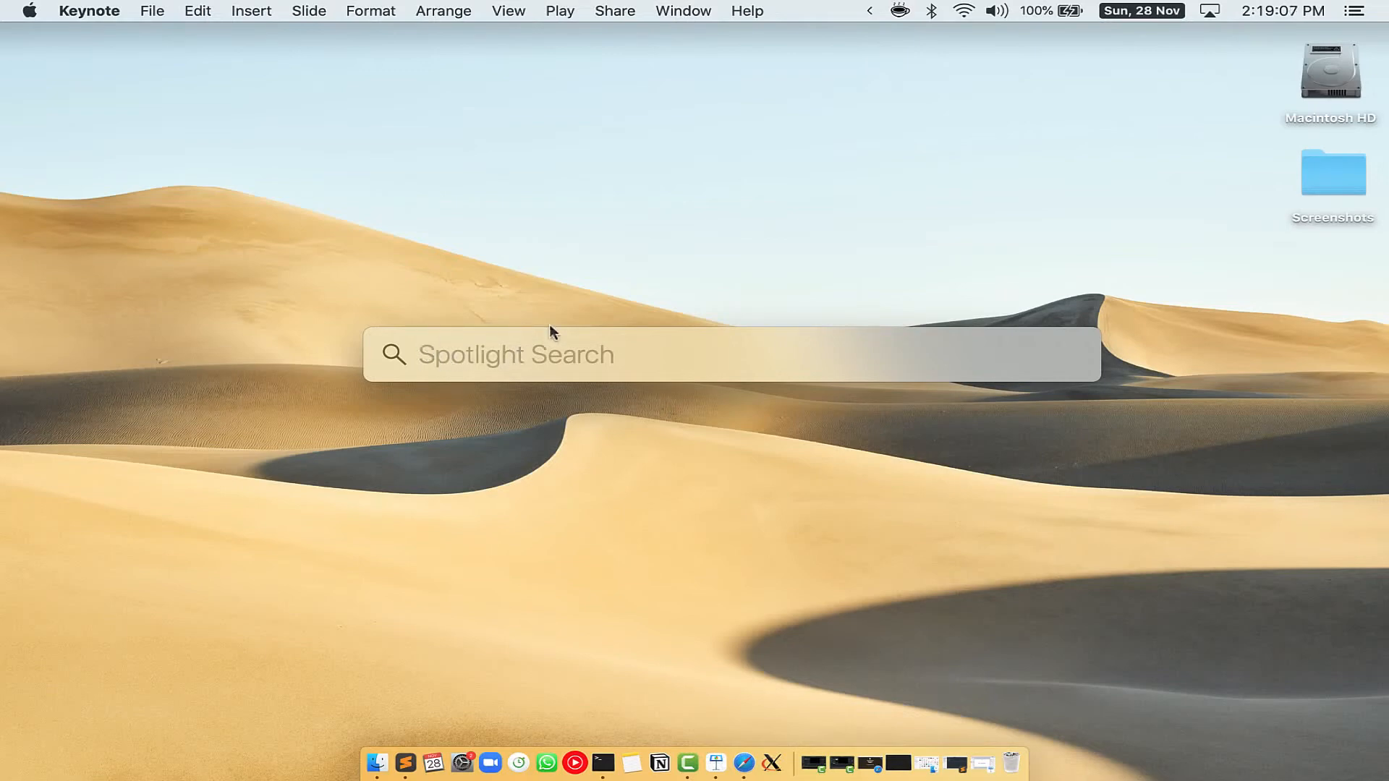
pyautogui.moveTo(661, 357)
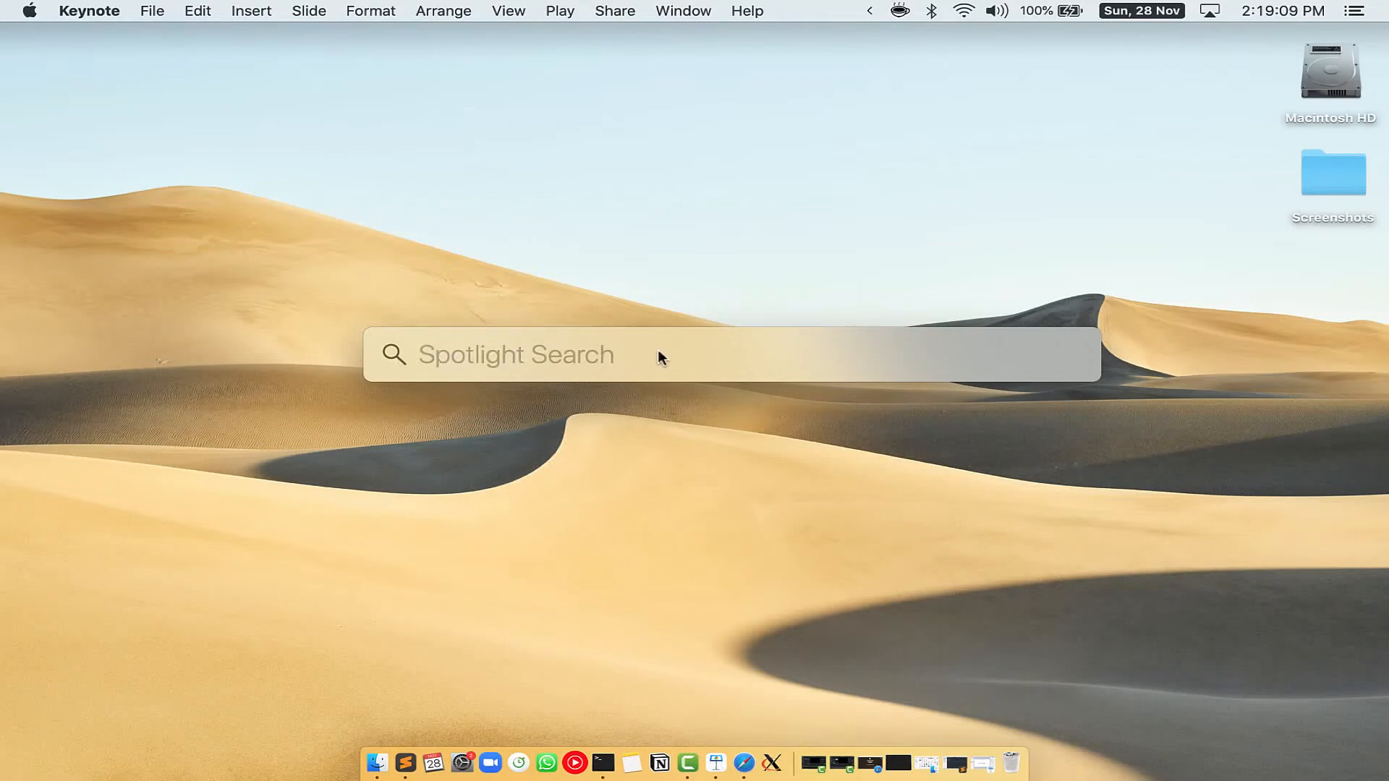
pyautogui.write('Terminal.app')
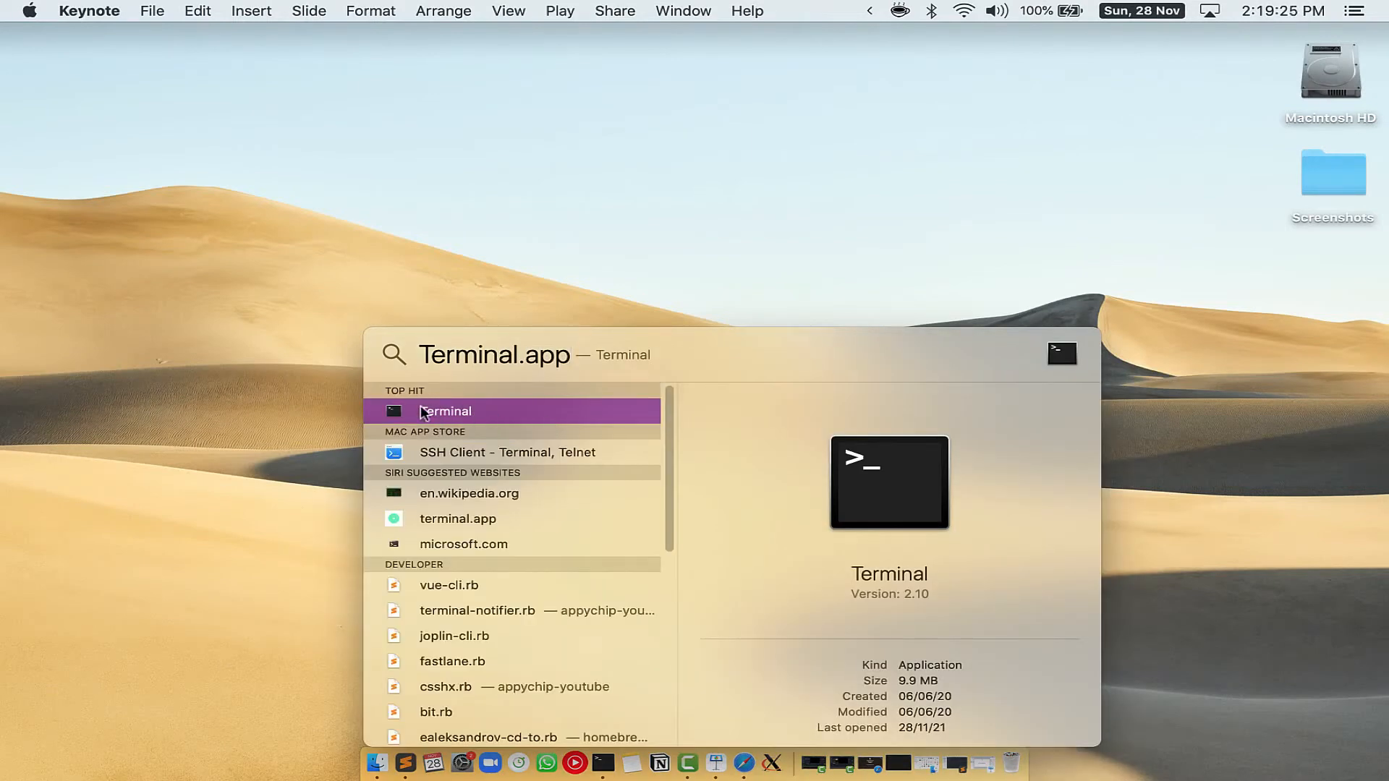
pyautogui.click(444, 411)
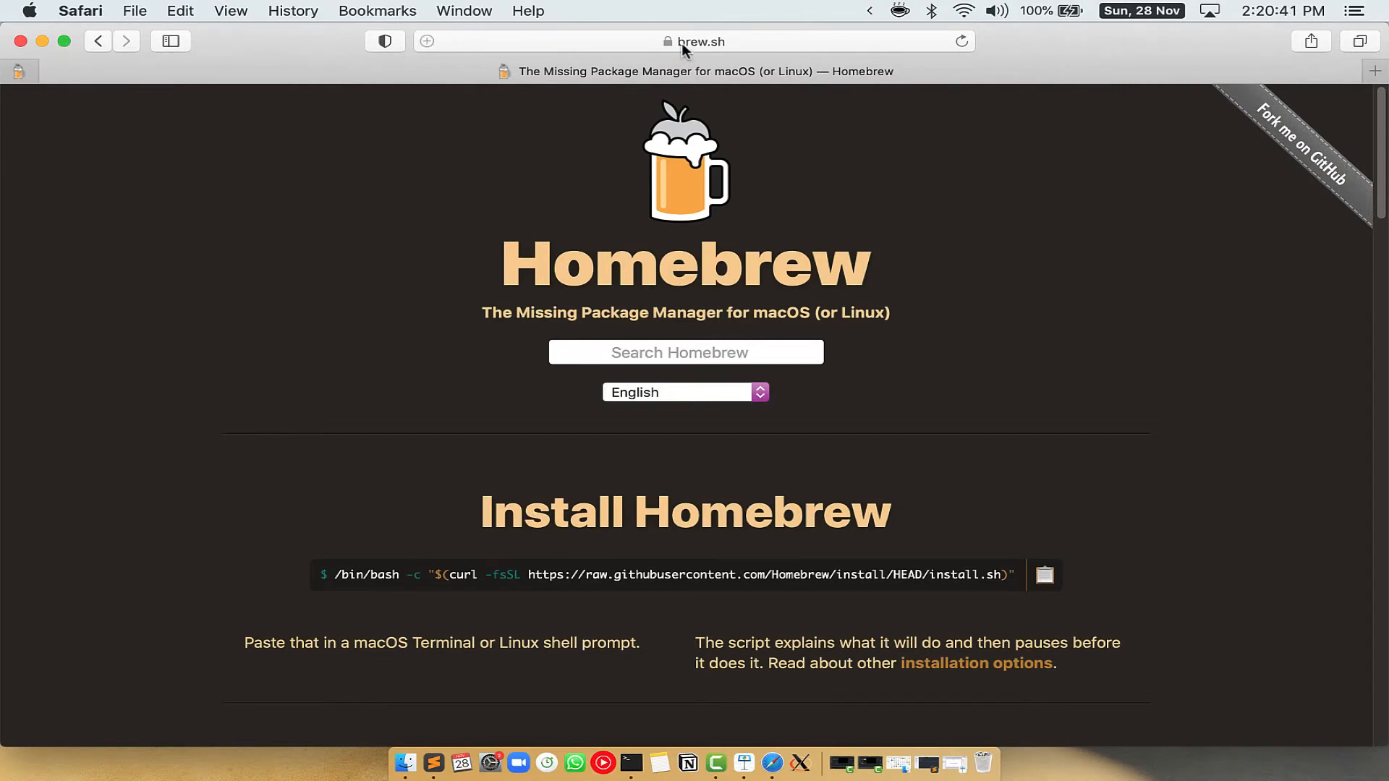
# - Copy the Homebrew one-line install command from brew.sh
pyautogui.click(700, 40)
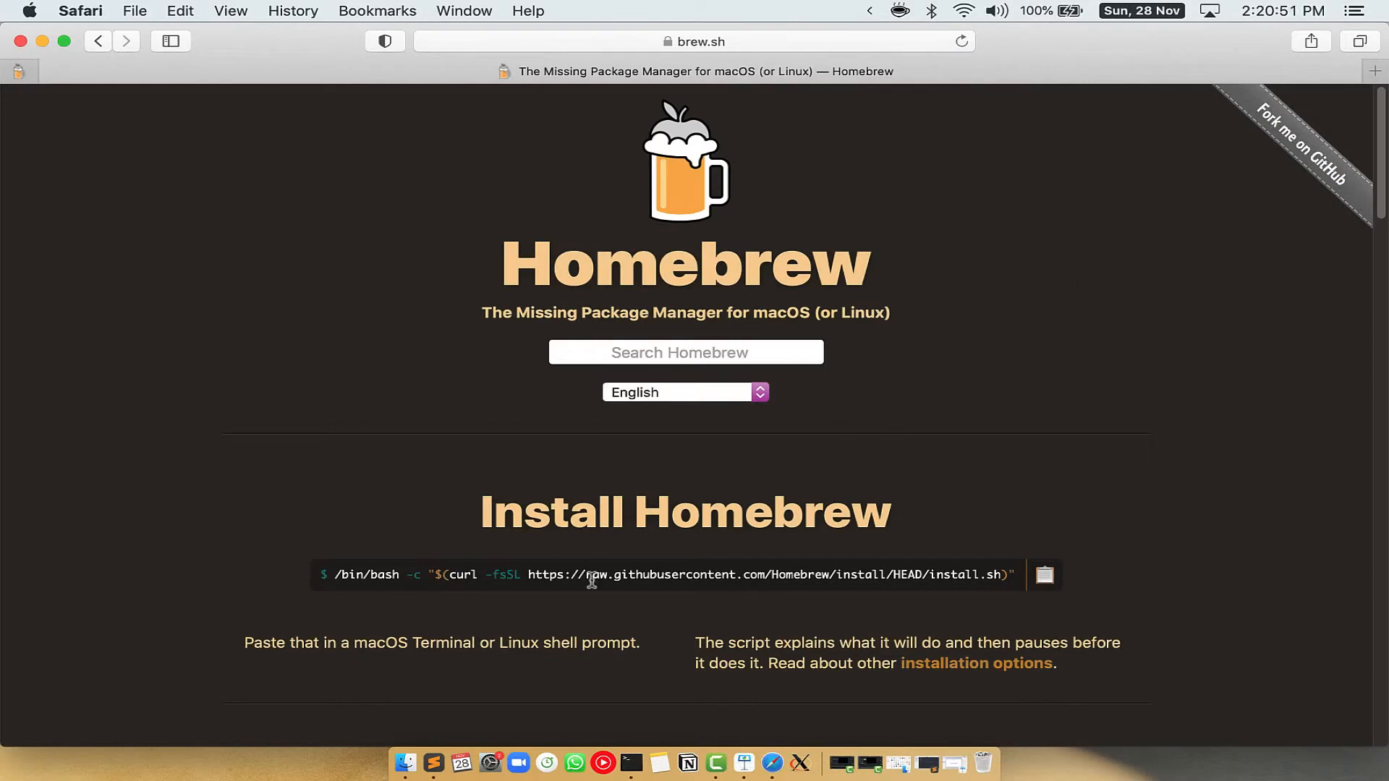
pyautogui.doubleClick(555, 512)
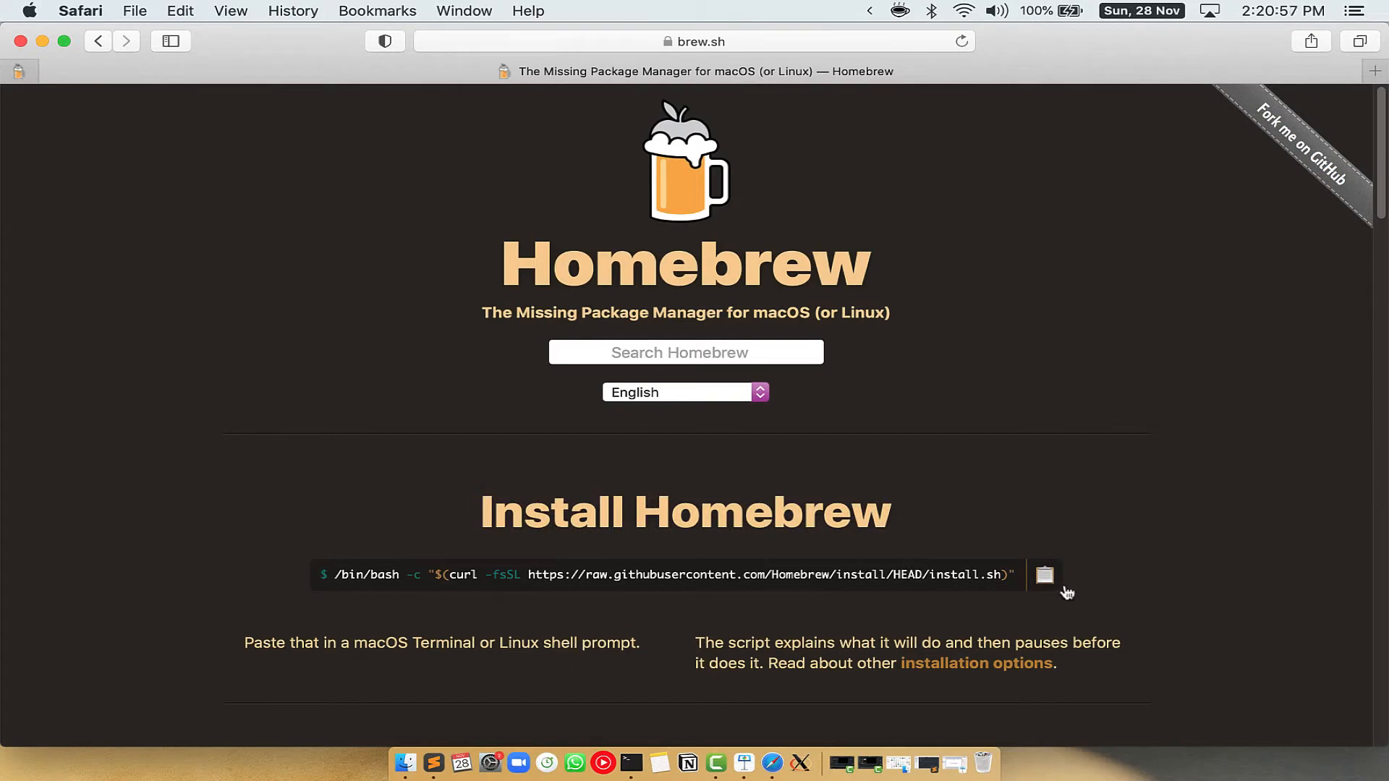
pyautogui.click(1044, 574)
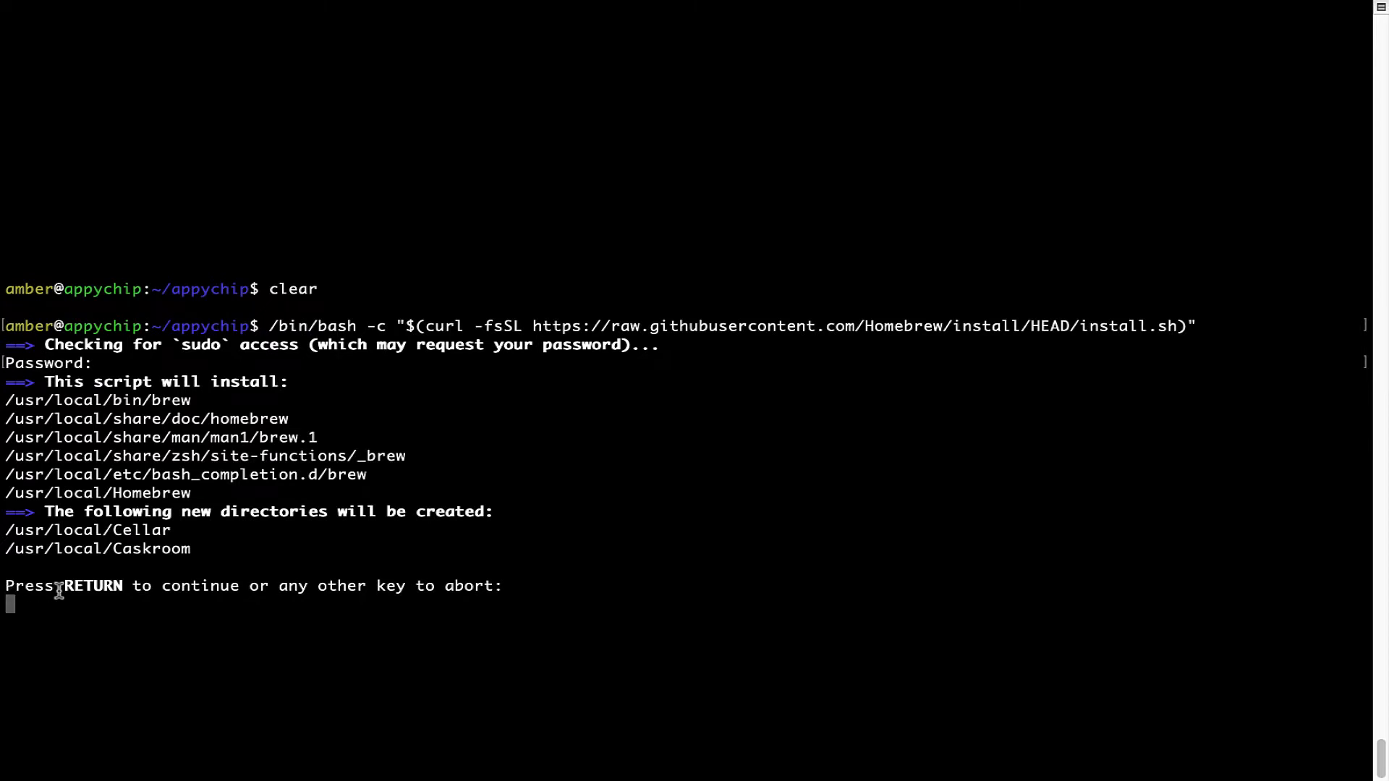
pyautogui.moveTo(273, 593)
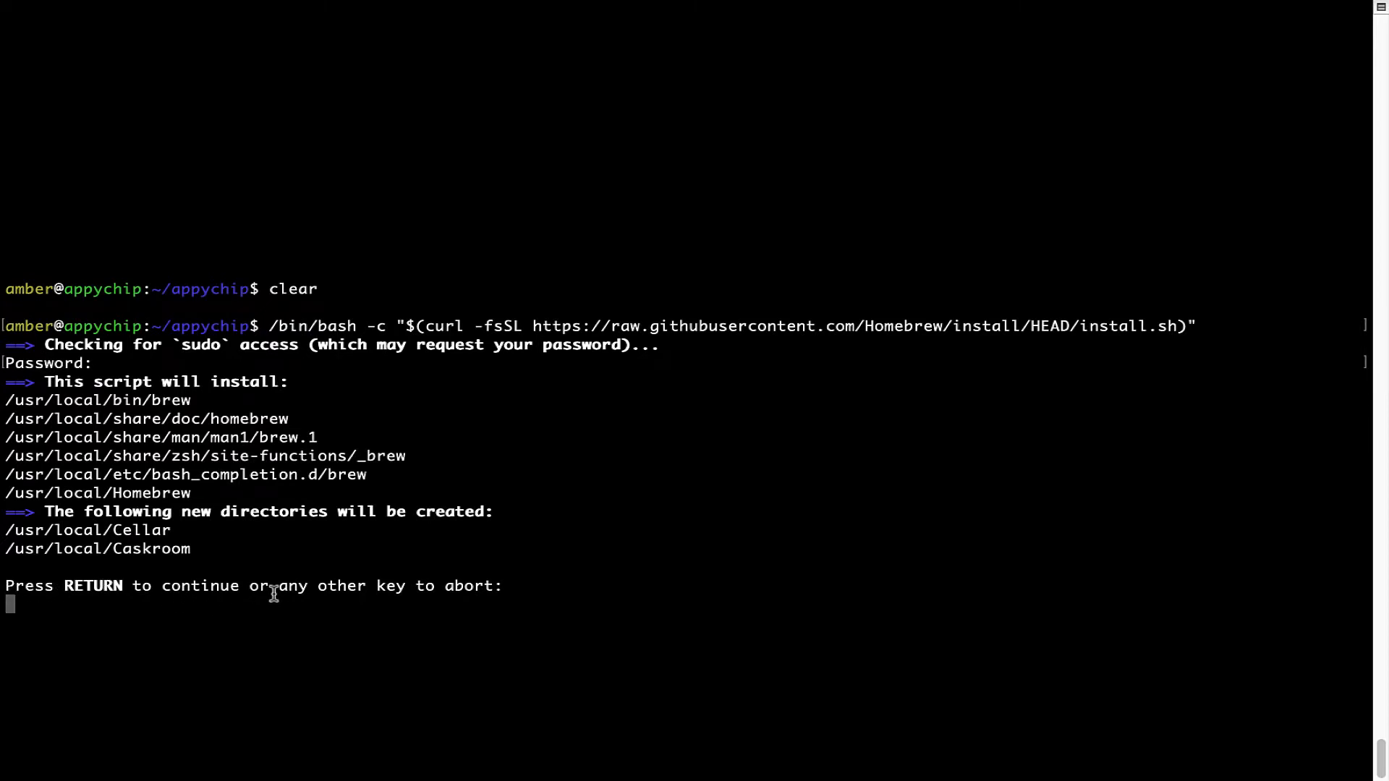
# - Confirm the Homebrew install script and let it run to 'Installation successful!'
pyautogui.press('Return')
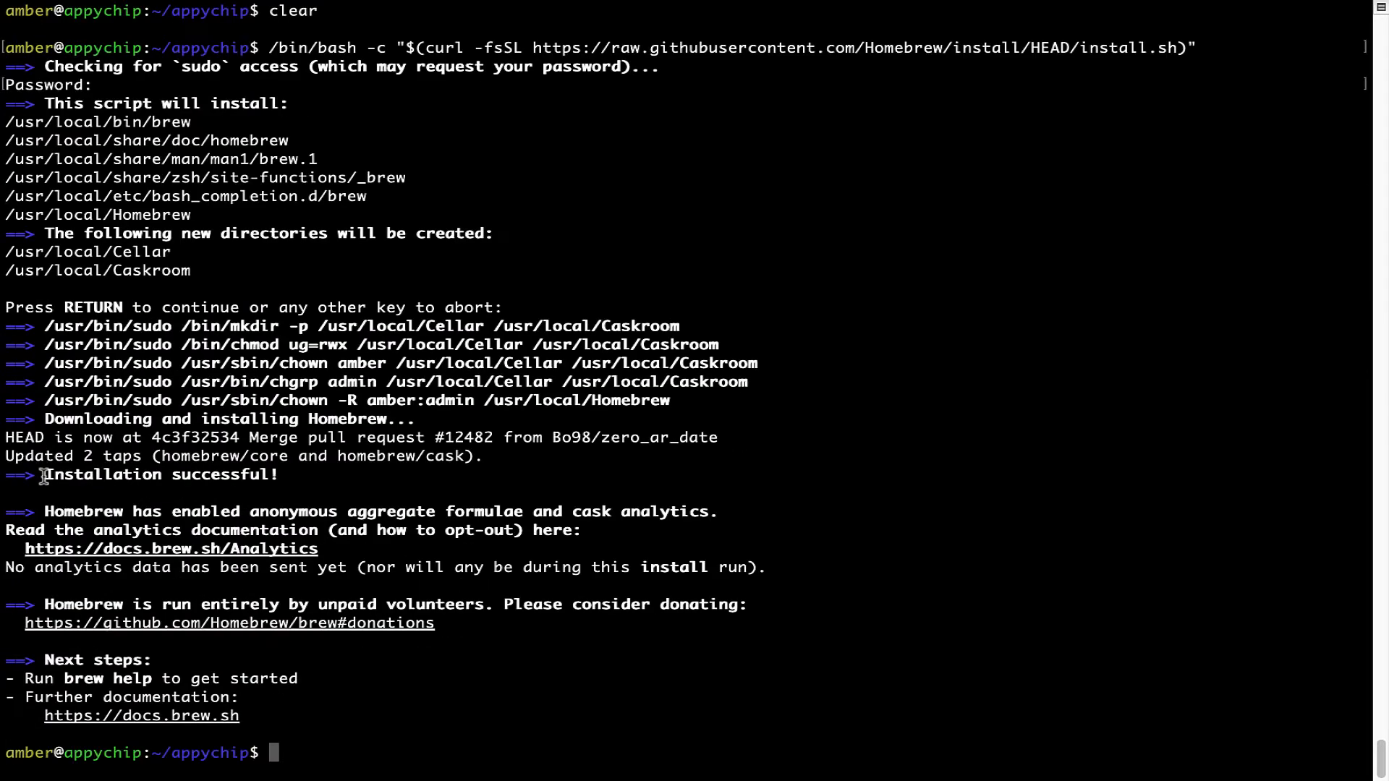
pyautogui.doubleClick(159, 475)
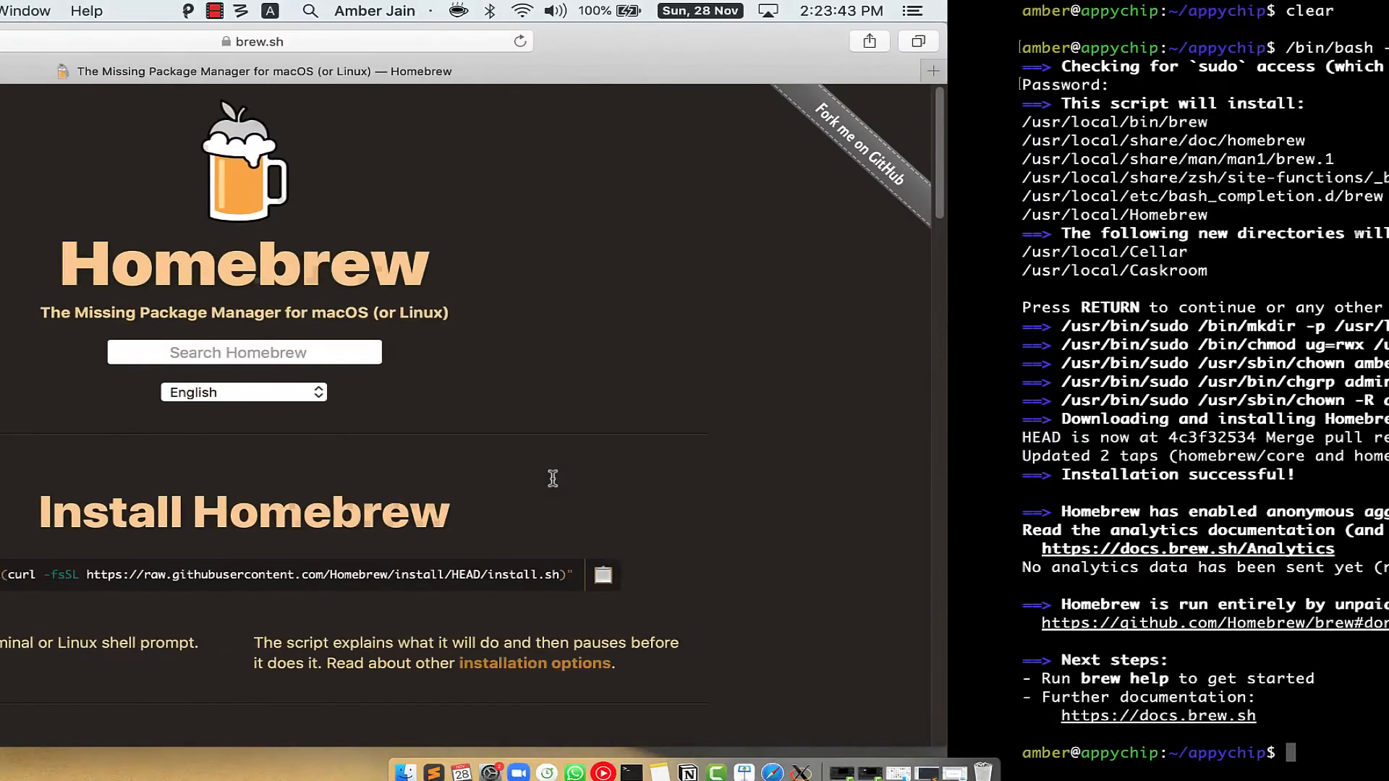
# - Return focus toward the Terminal window from the brew.sh page
pyautogui.click(1189, 548)
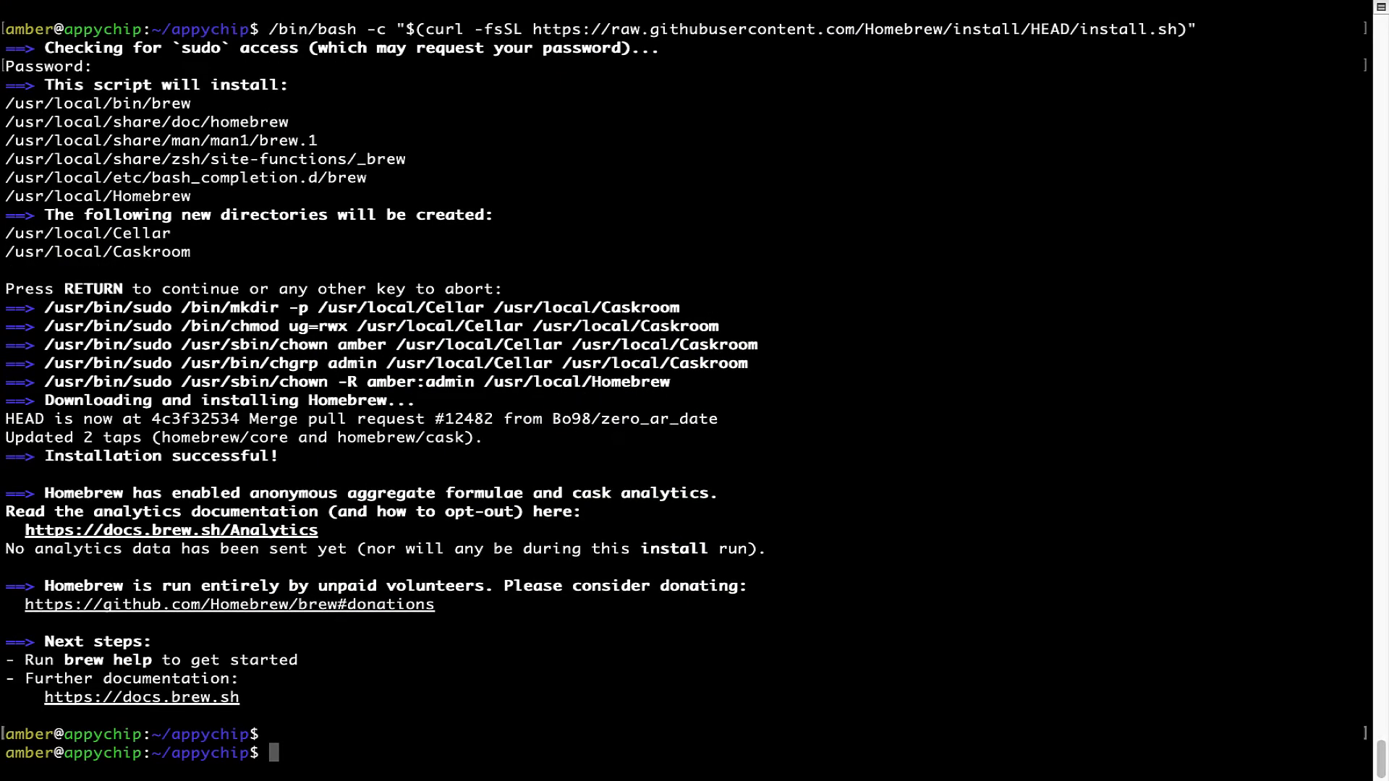
# - Run 'brew analytics off' to opt out of Homebrew analytics
pyautogui.write('brew anal')
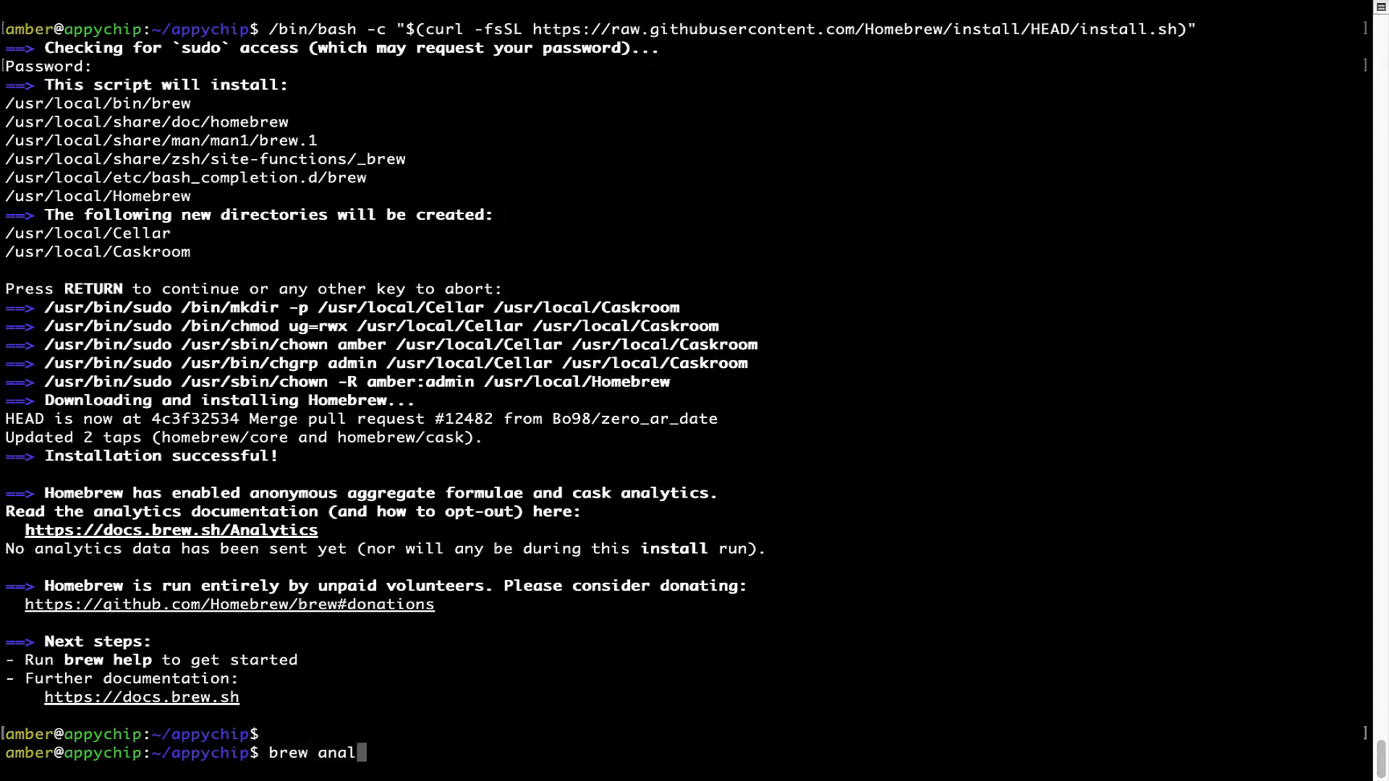
pyautogui.write('ytics off')
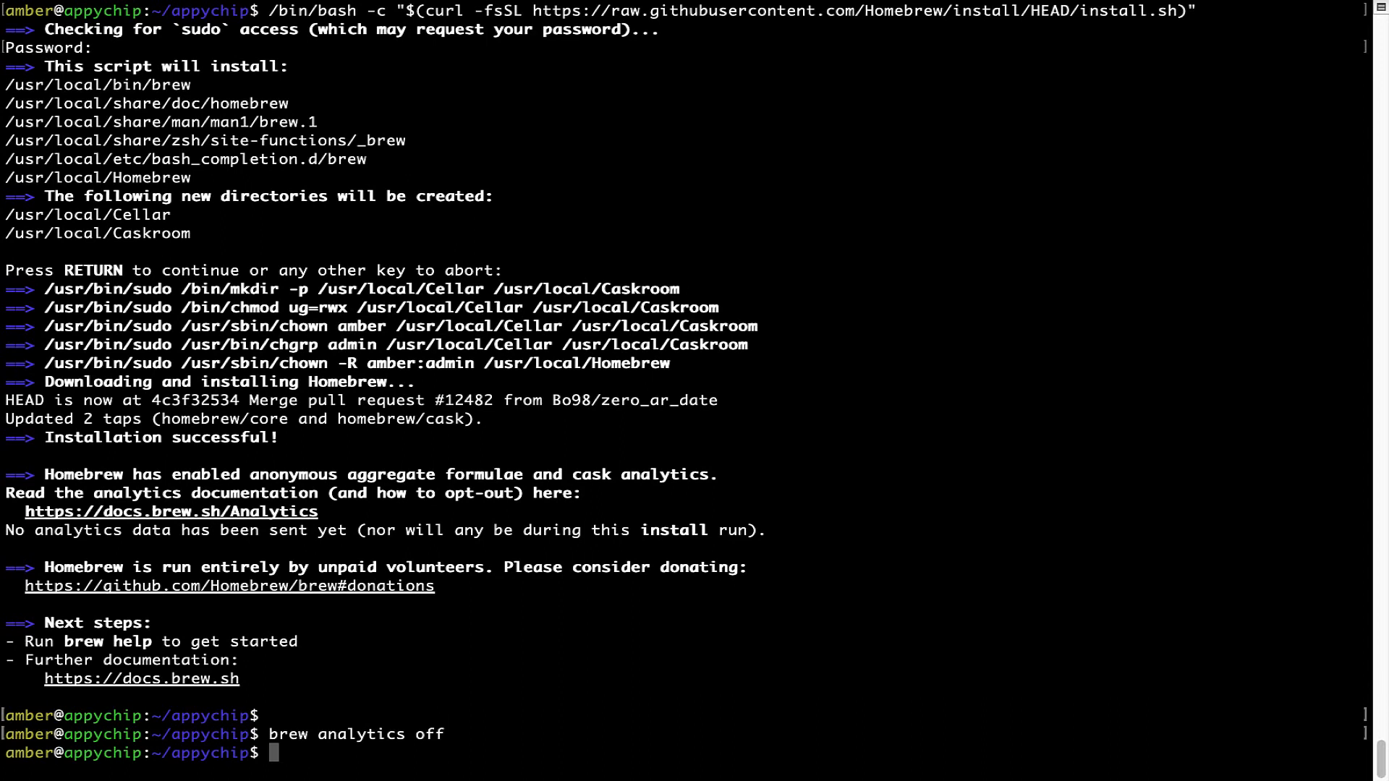
pyautogui.moveTo(293, 733)
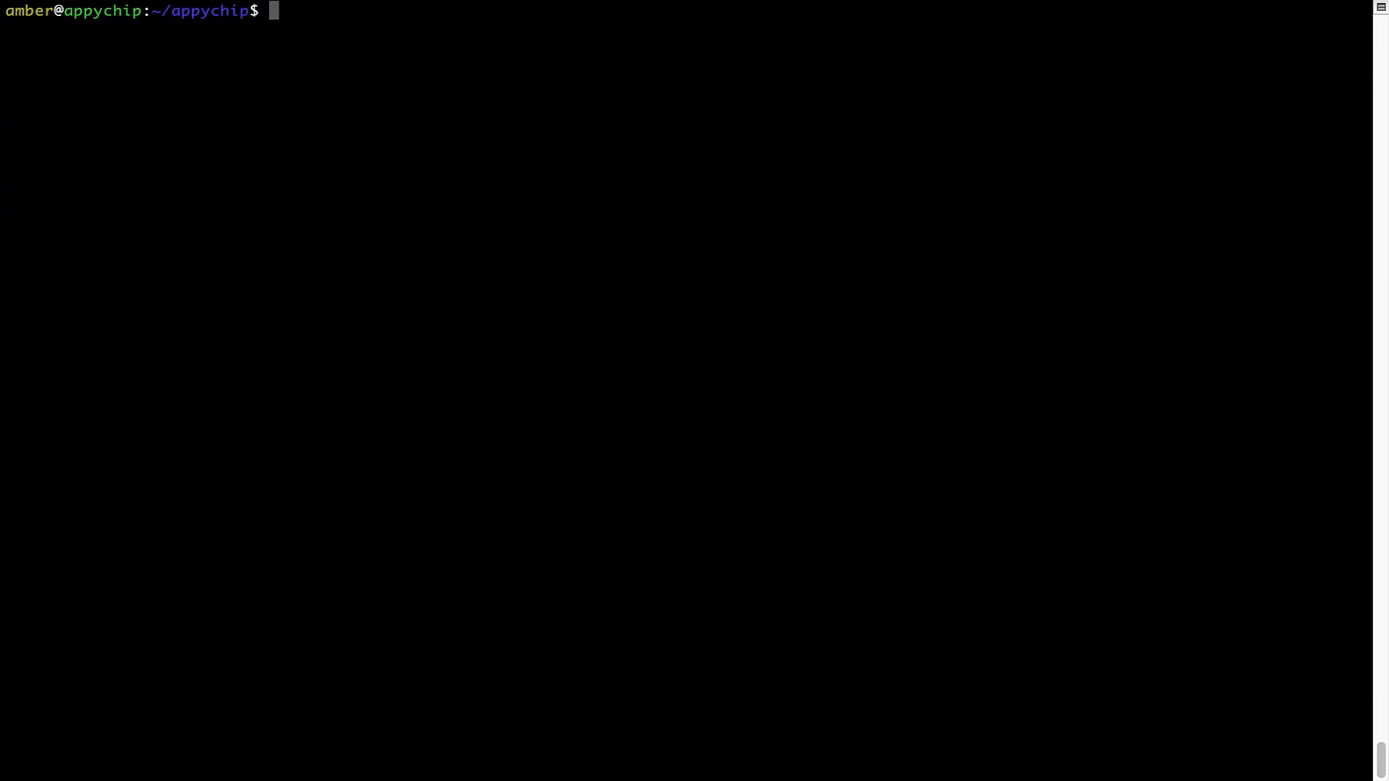
# - Run 'brew update' and see Homebrew report already up-to-date
pyautogui.write('brew')
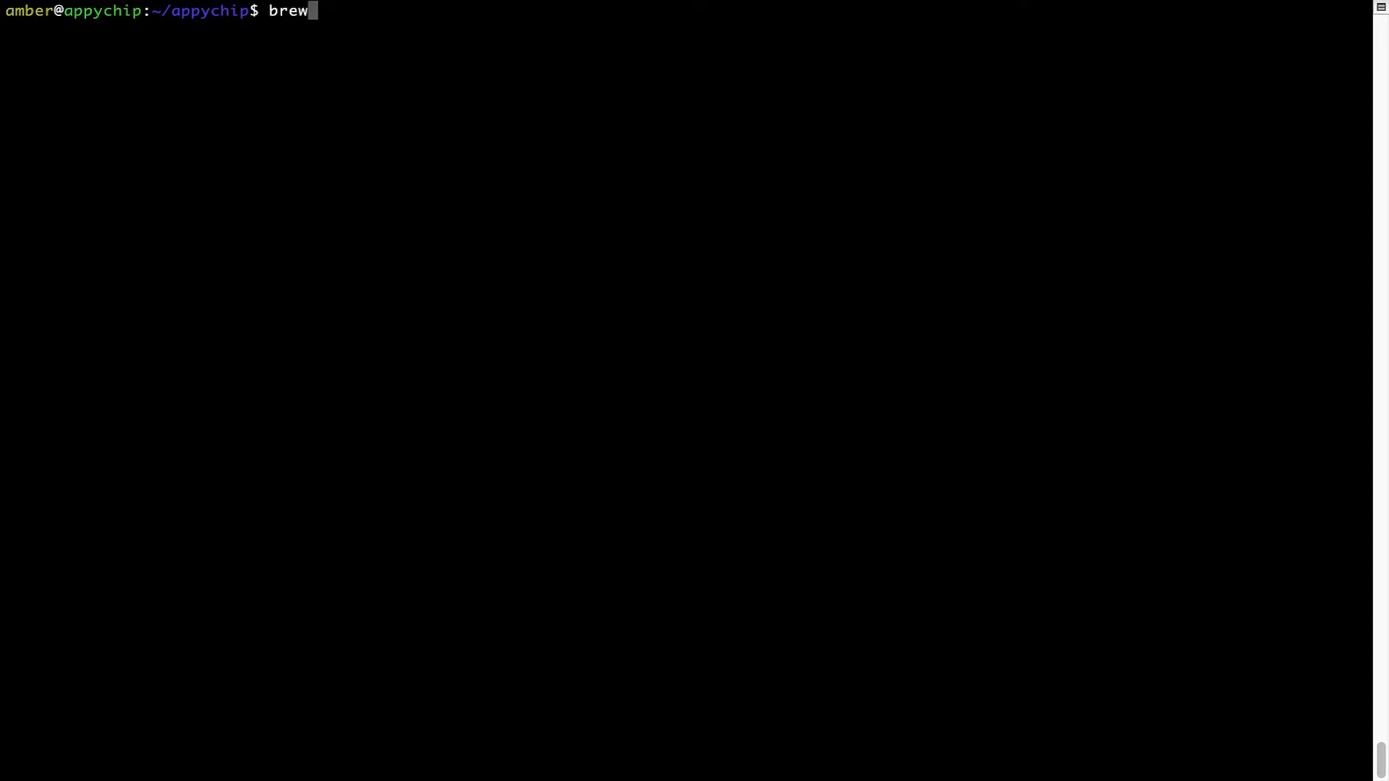
pyautogui.write('update')
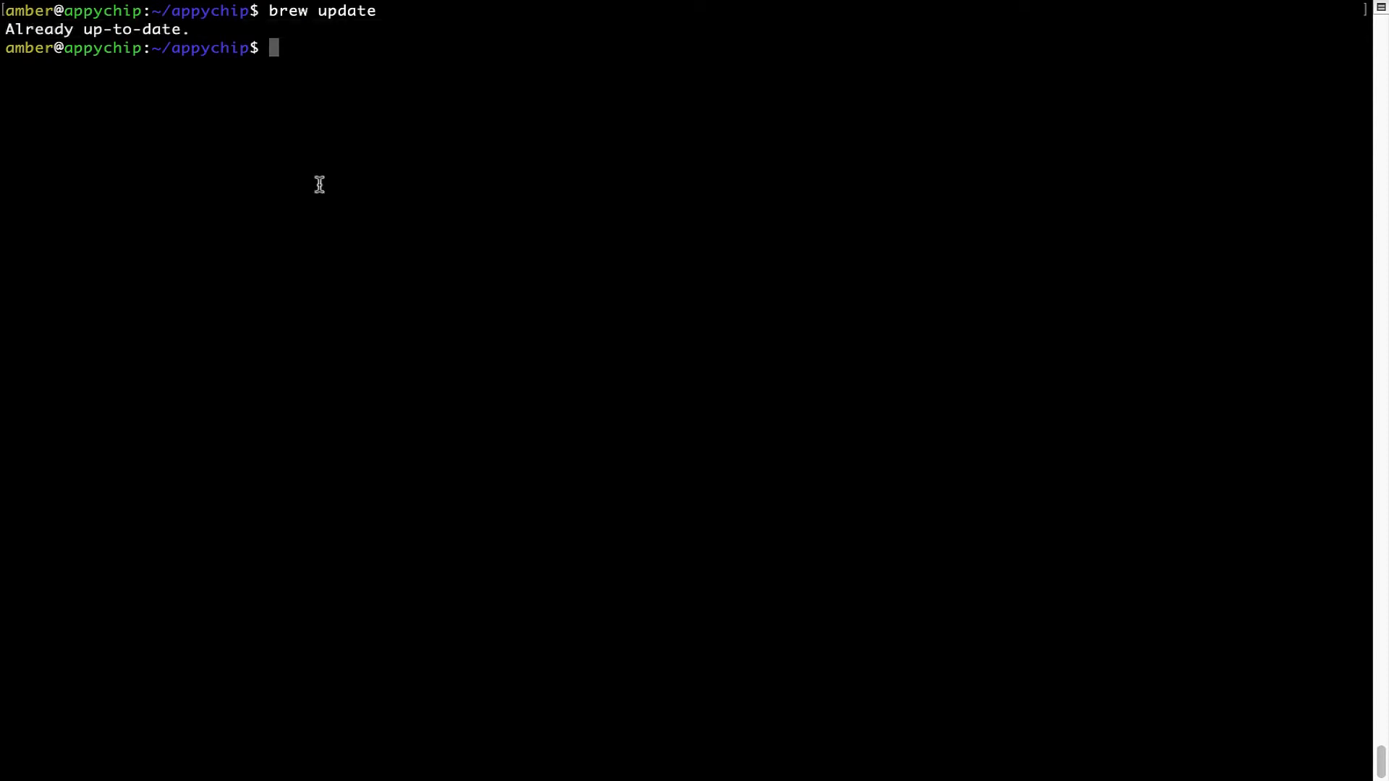
pyautogui.moveTo(373, 143)
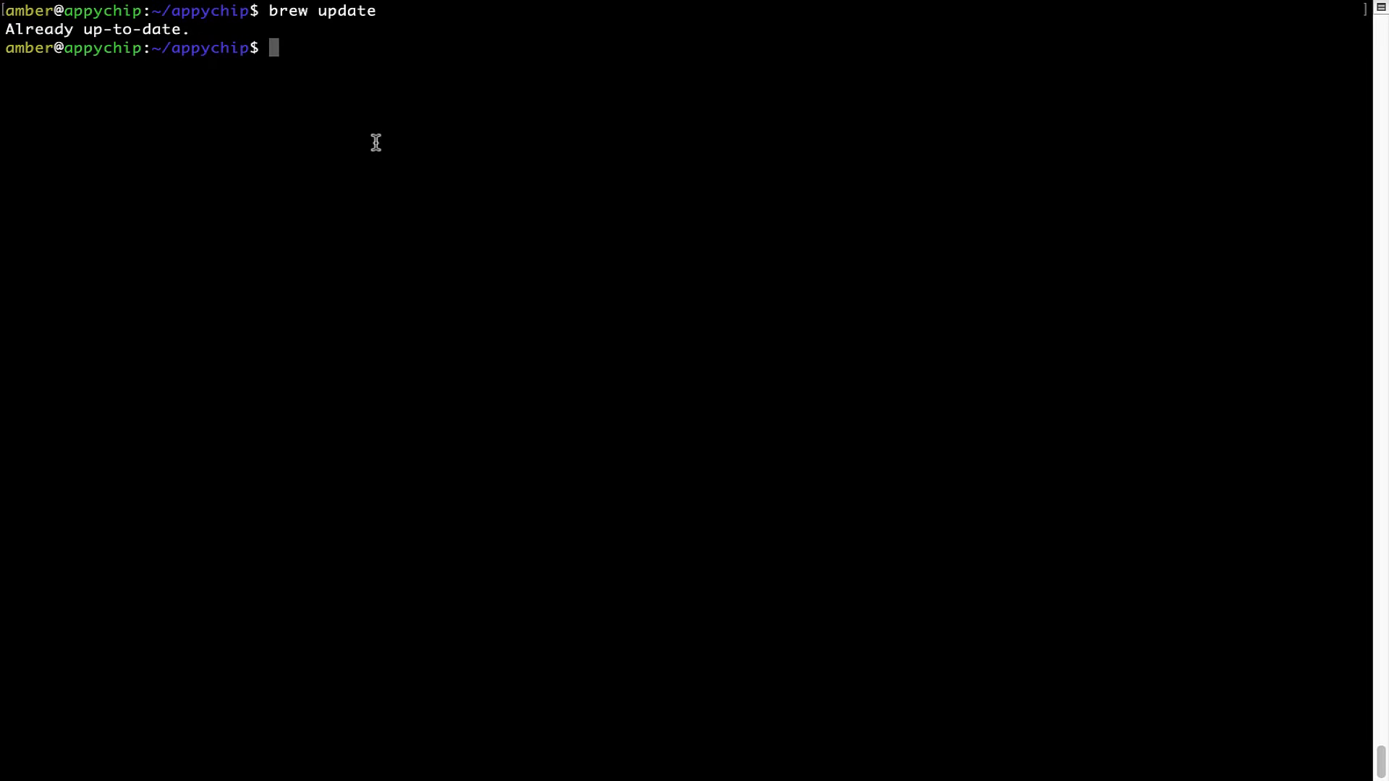
# - Run 'brew install funcoeszz', pulling in its bash dependency
pyautogui.write('brew install funco')
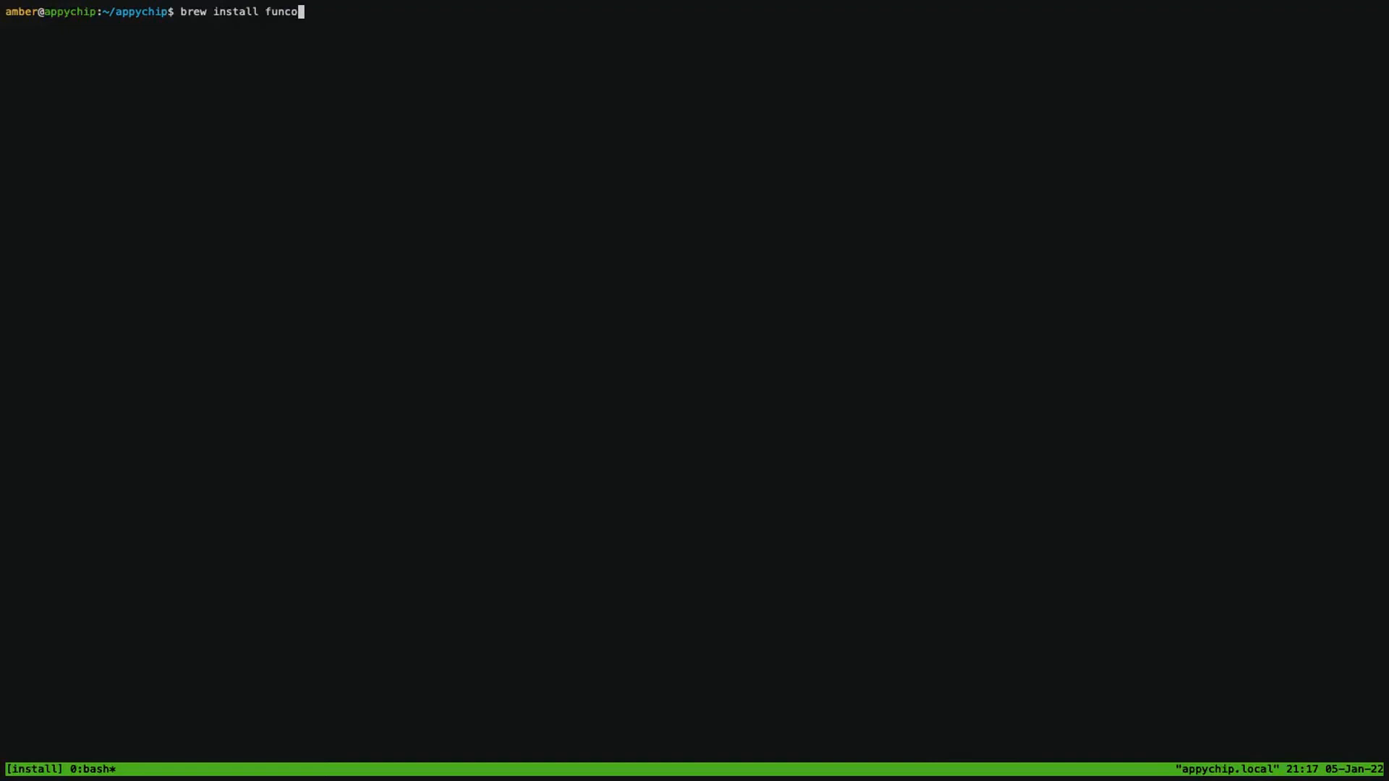
pyautogui.write('eszz')
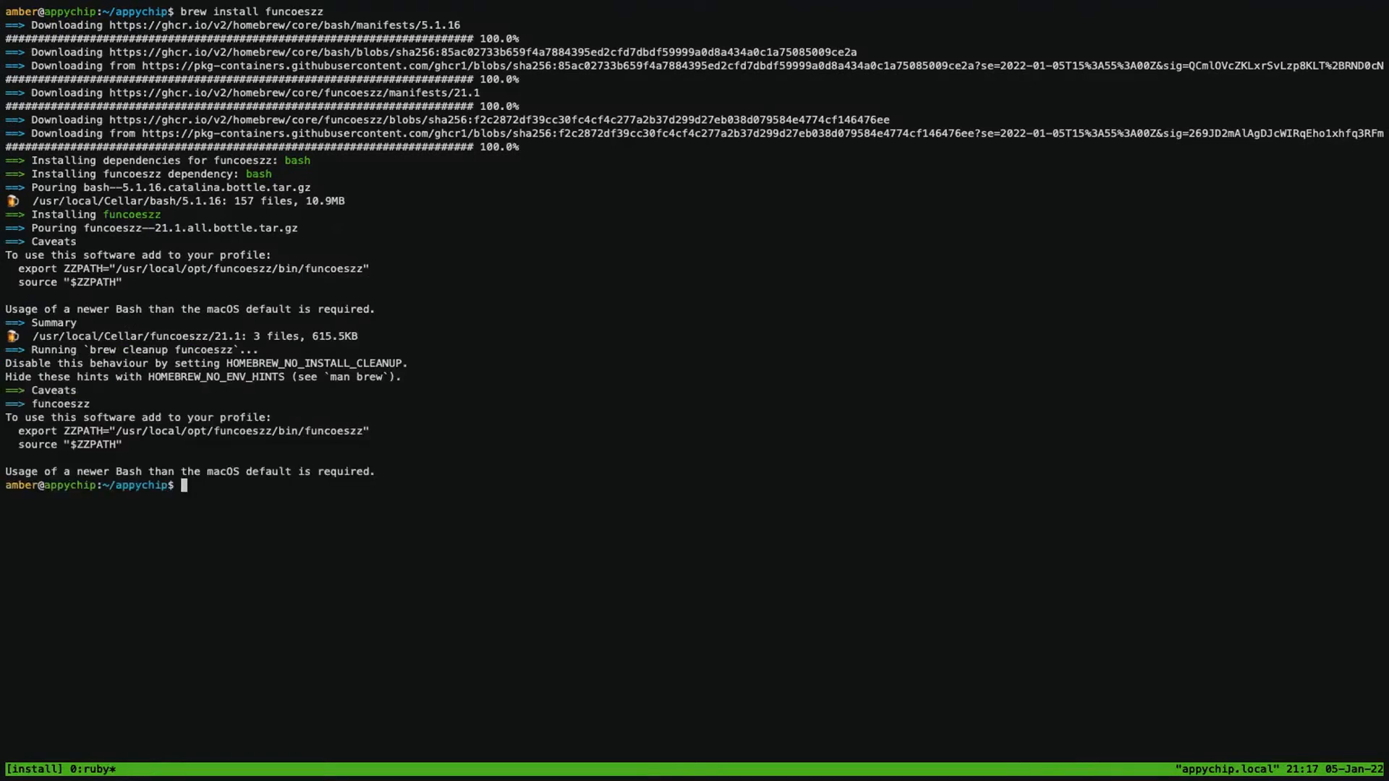
pyautogui.write('brew reinst')
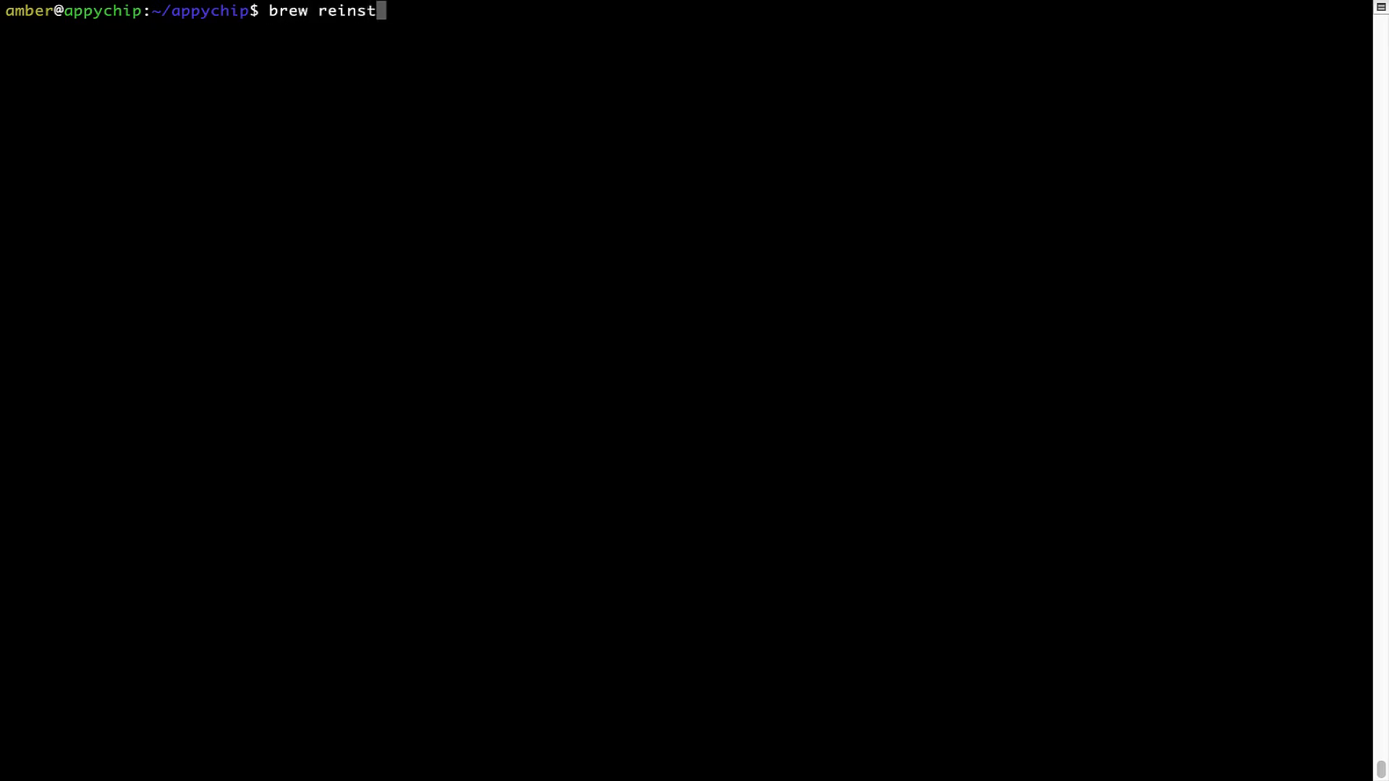
# - Run 'brew reinstall hello' for version 2.10, then clear the screen
pyautogui.write('all')
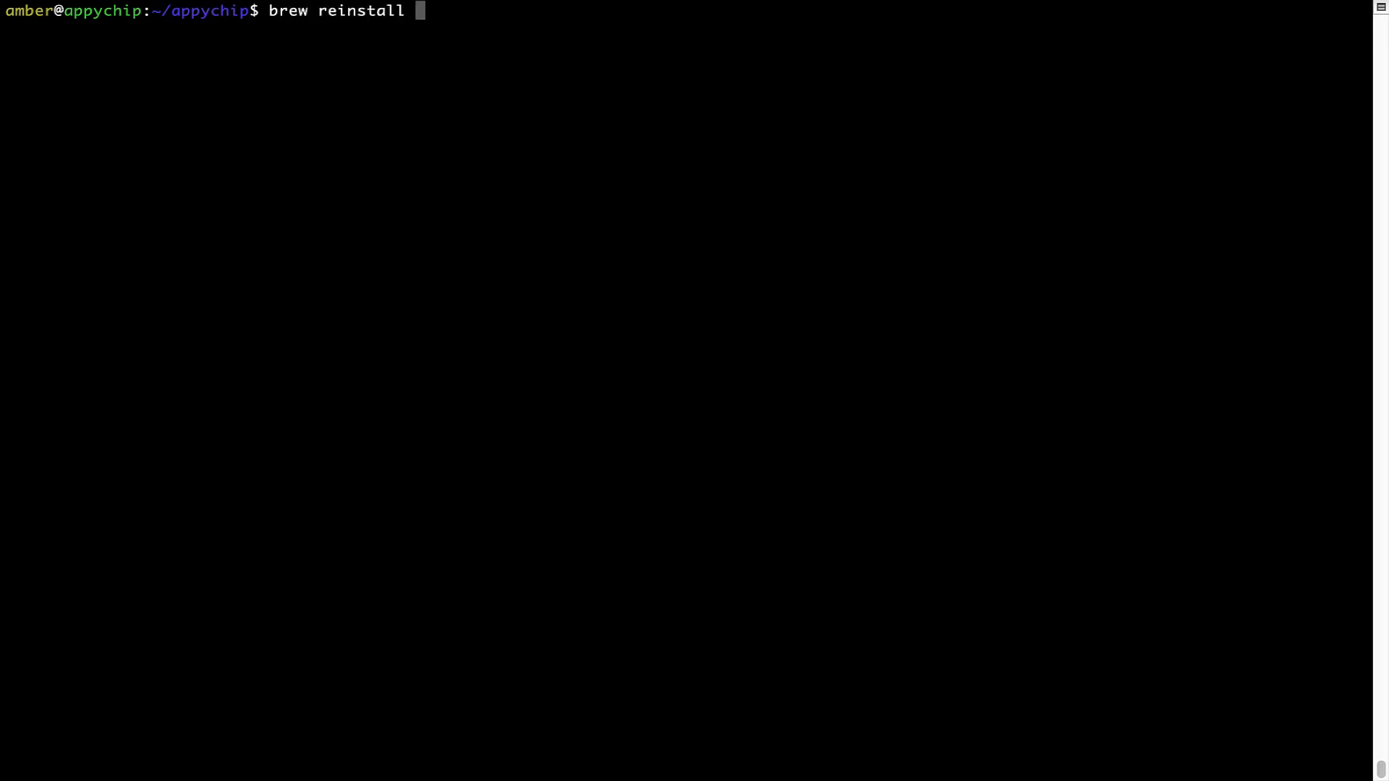
pyautogui.write('h')
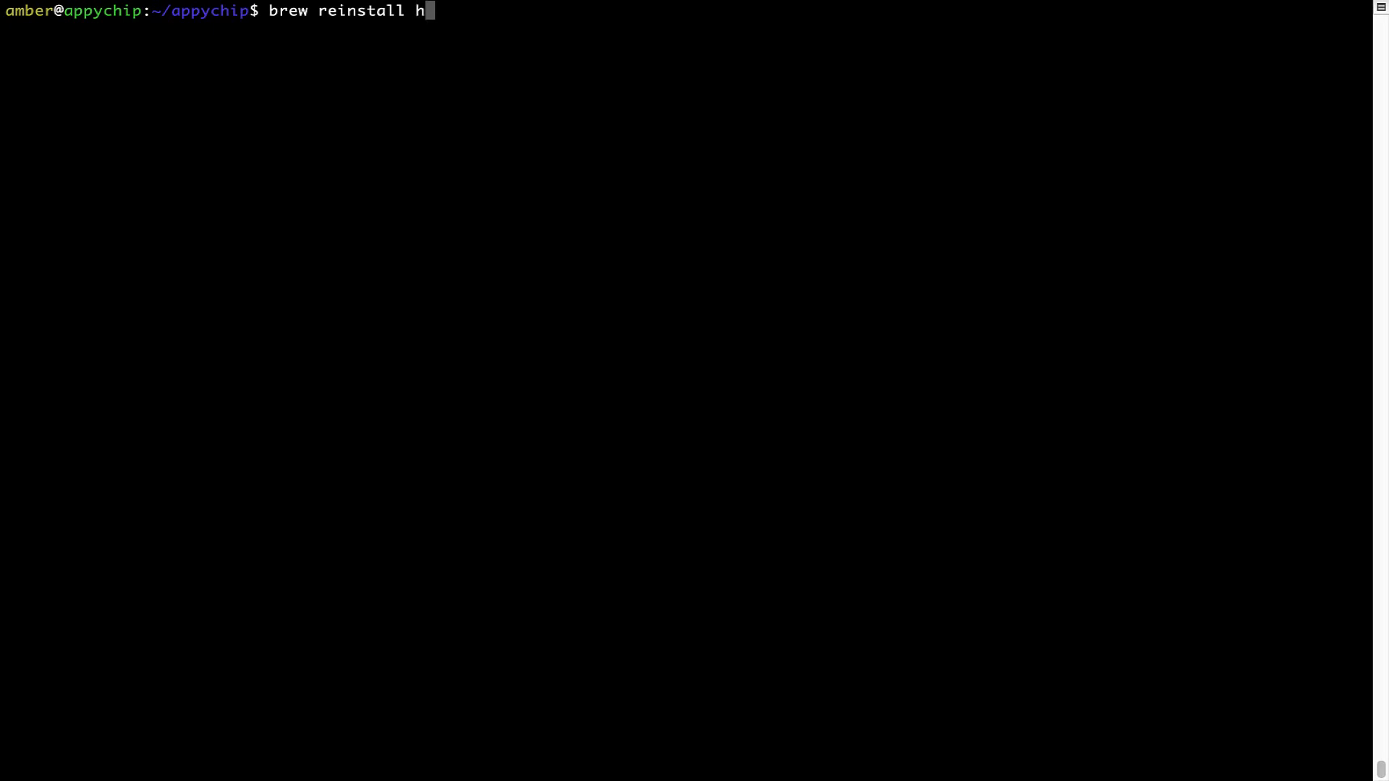
pyautogui.write('ello')
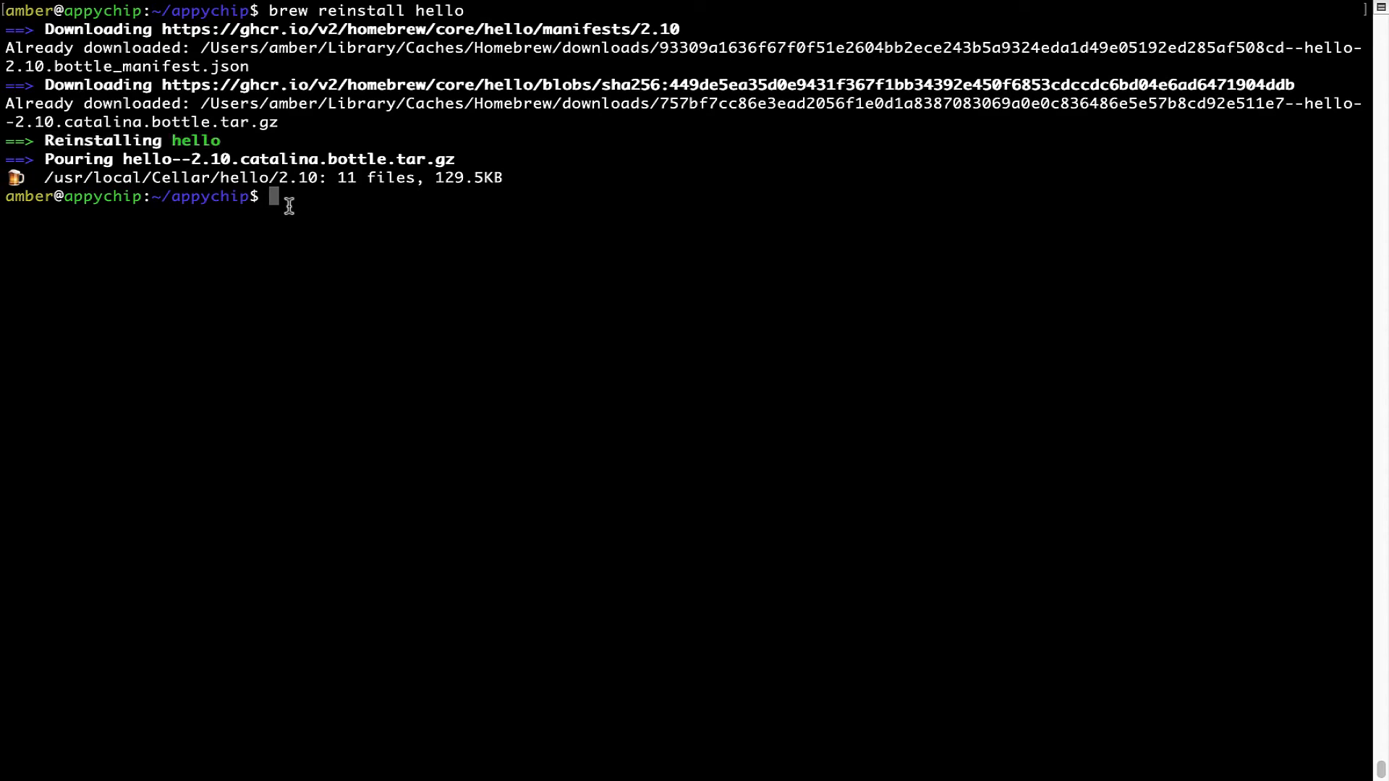
pyautogui.write('cl')
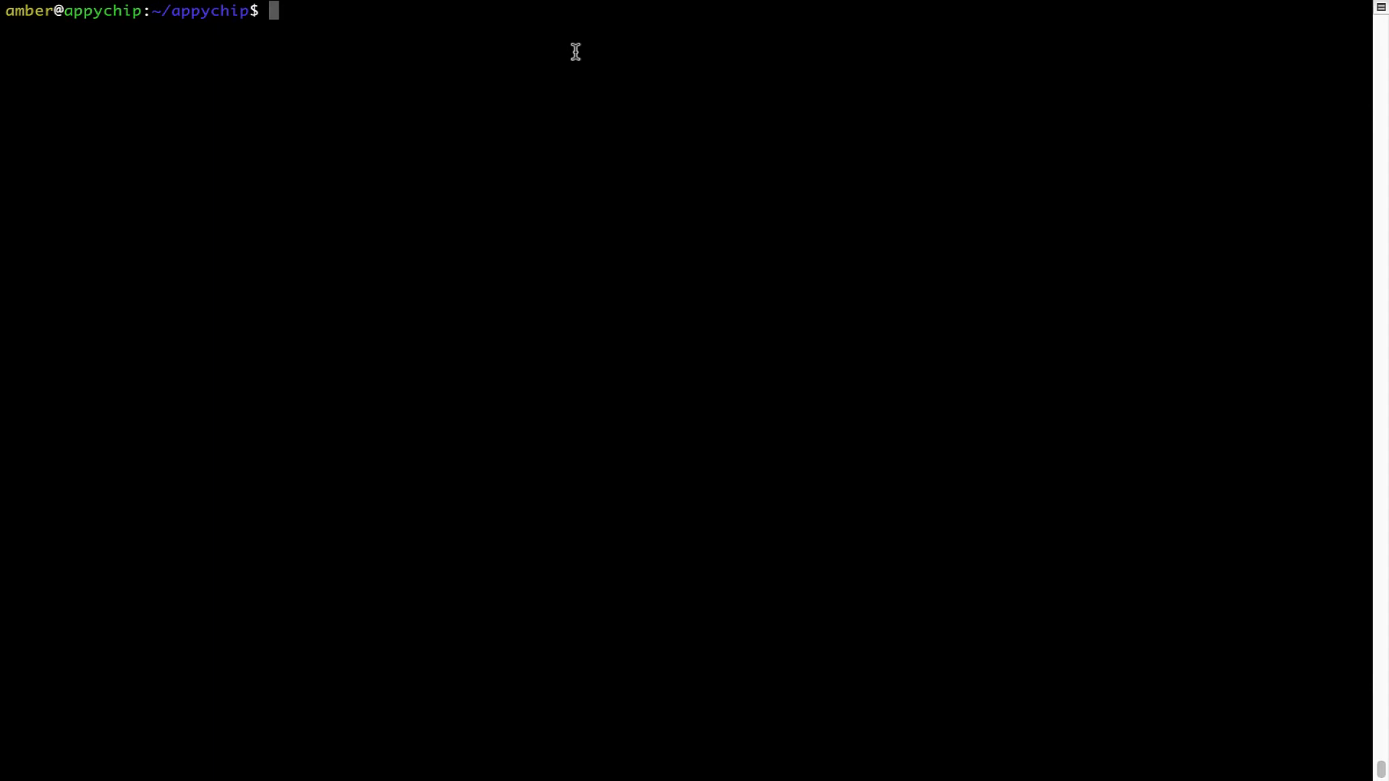
# - Run 'brew uninstall hello', removing its 11 files (129.5KB), then clear the screen
pyautogui.write('brew')
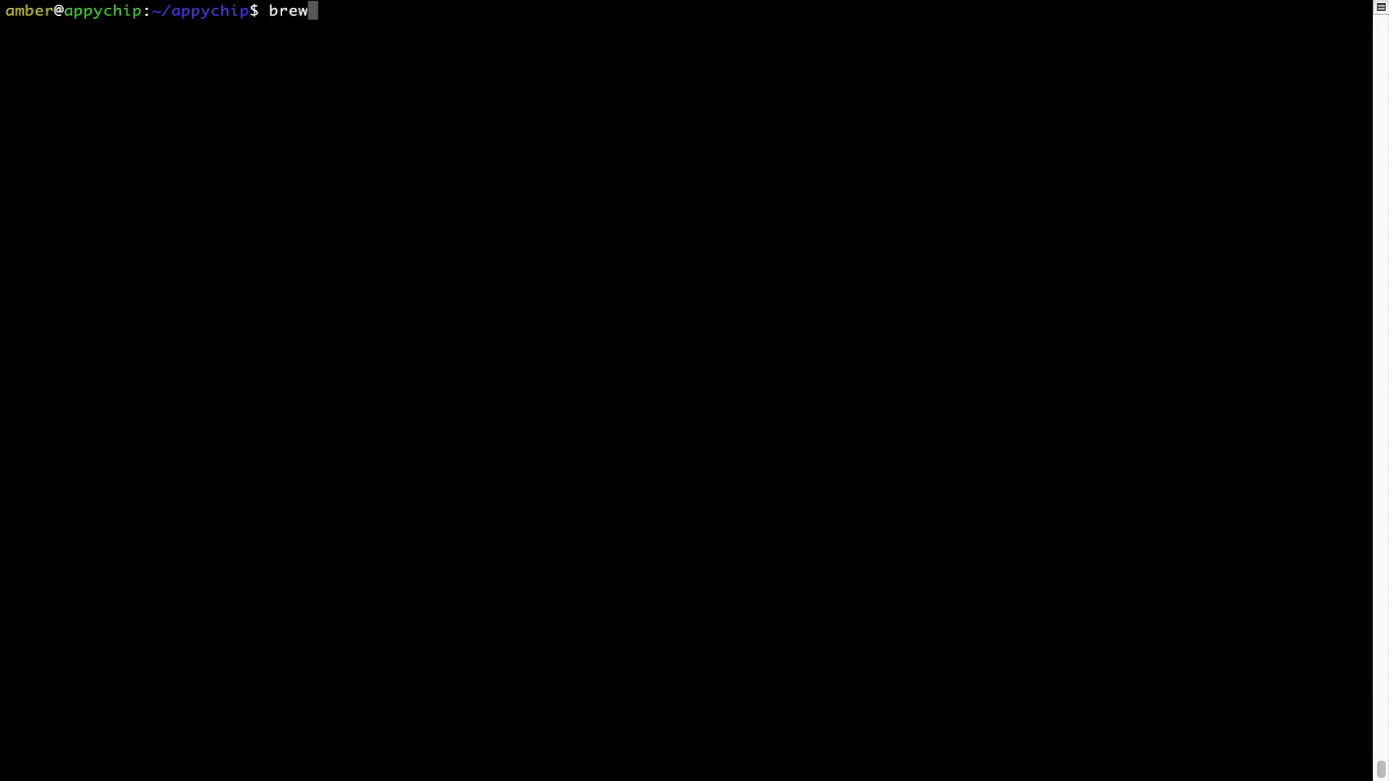
pyautogui.write('uninstall')
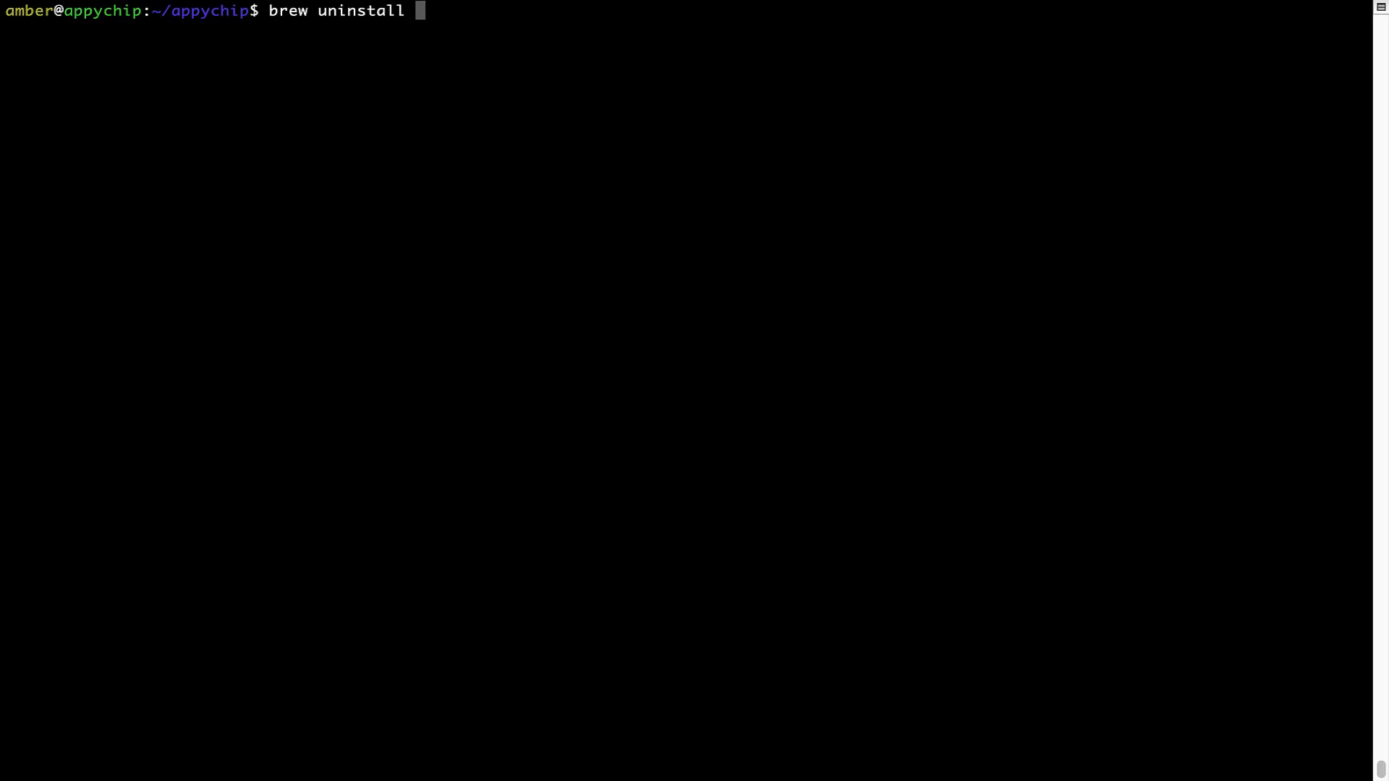
pyautogui.write('hello')
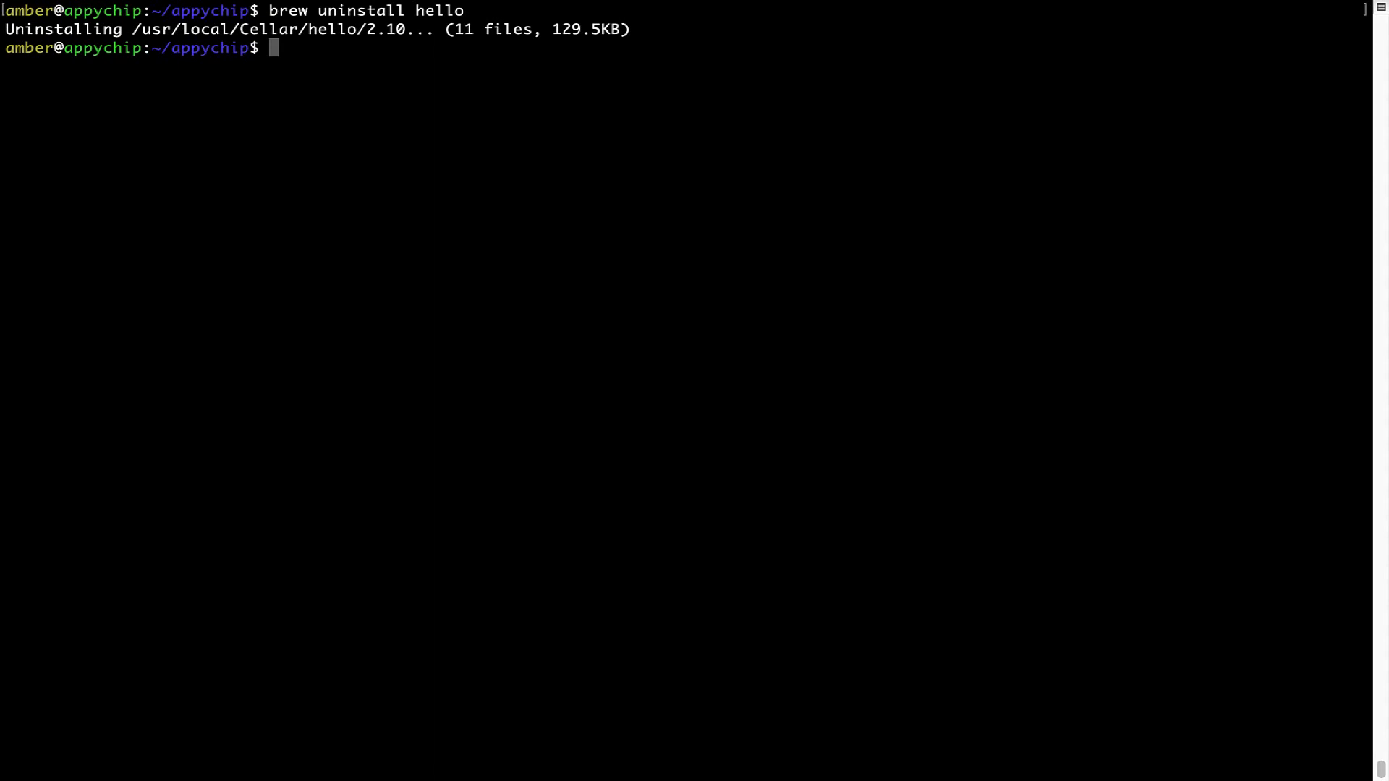
pyautogui.tripleClick(310, 29)
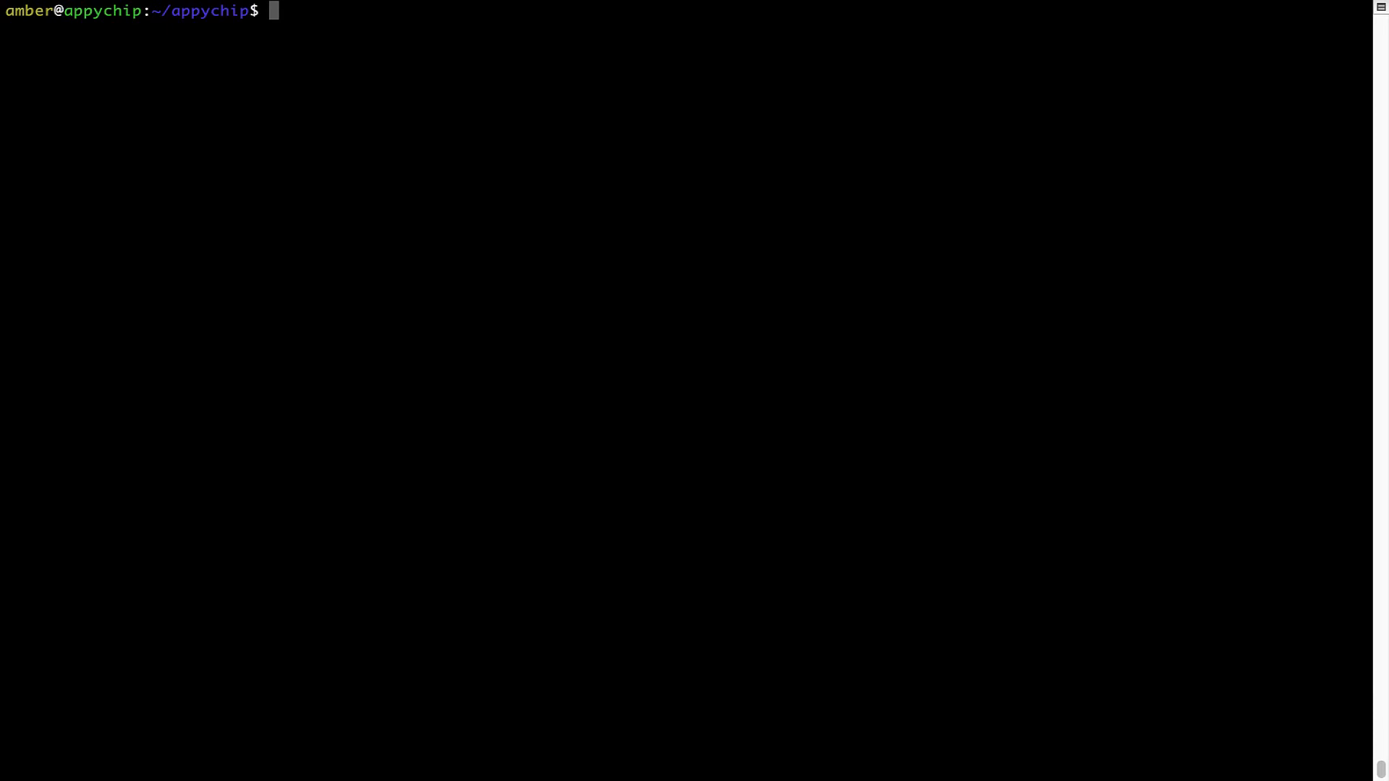
# - Enter 'brew cleanup' at the prompt without running it
pyautogui.write('brew')
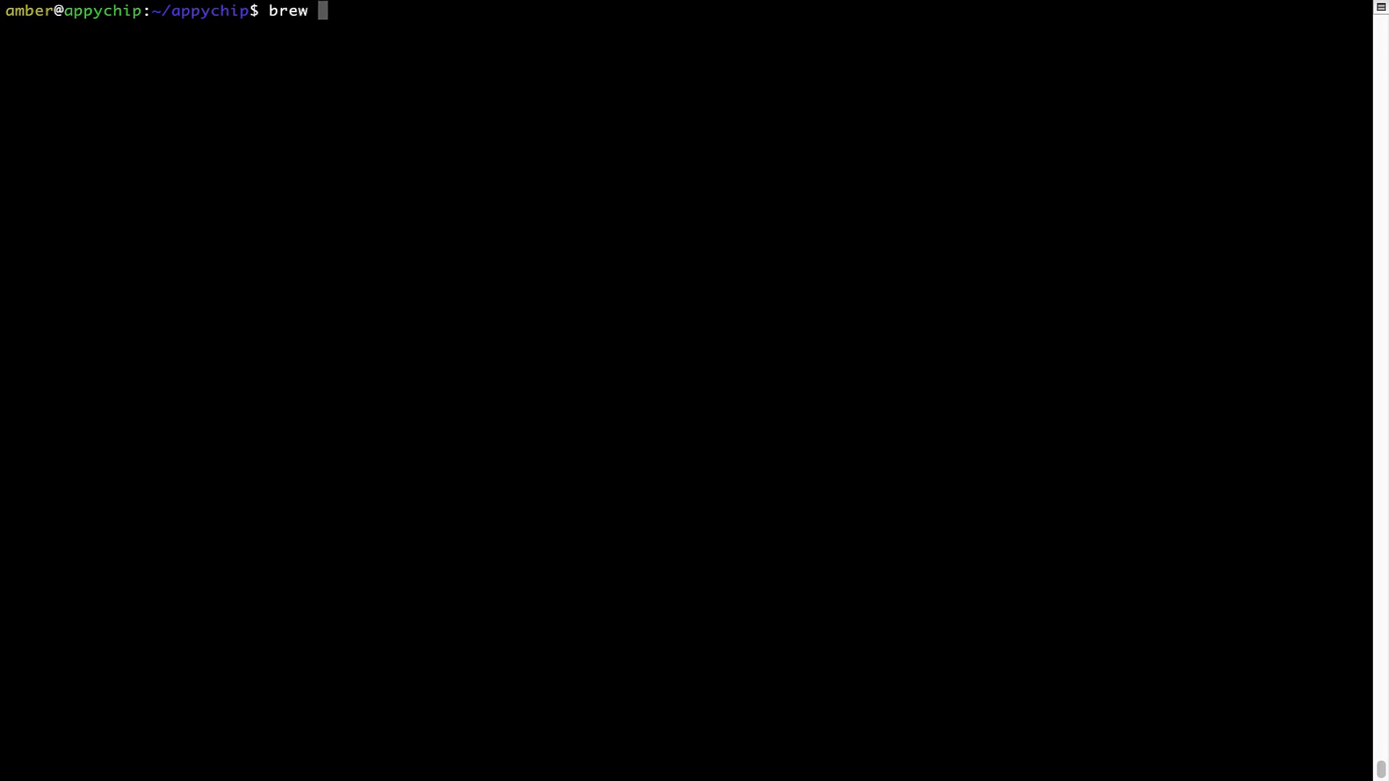
pyautogui.write('cleanup')
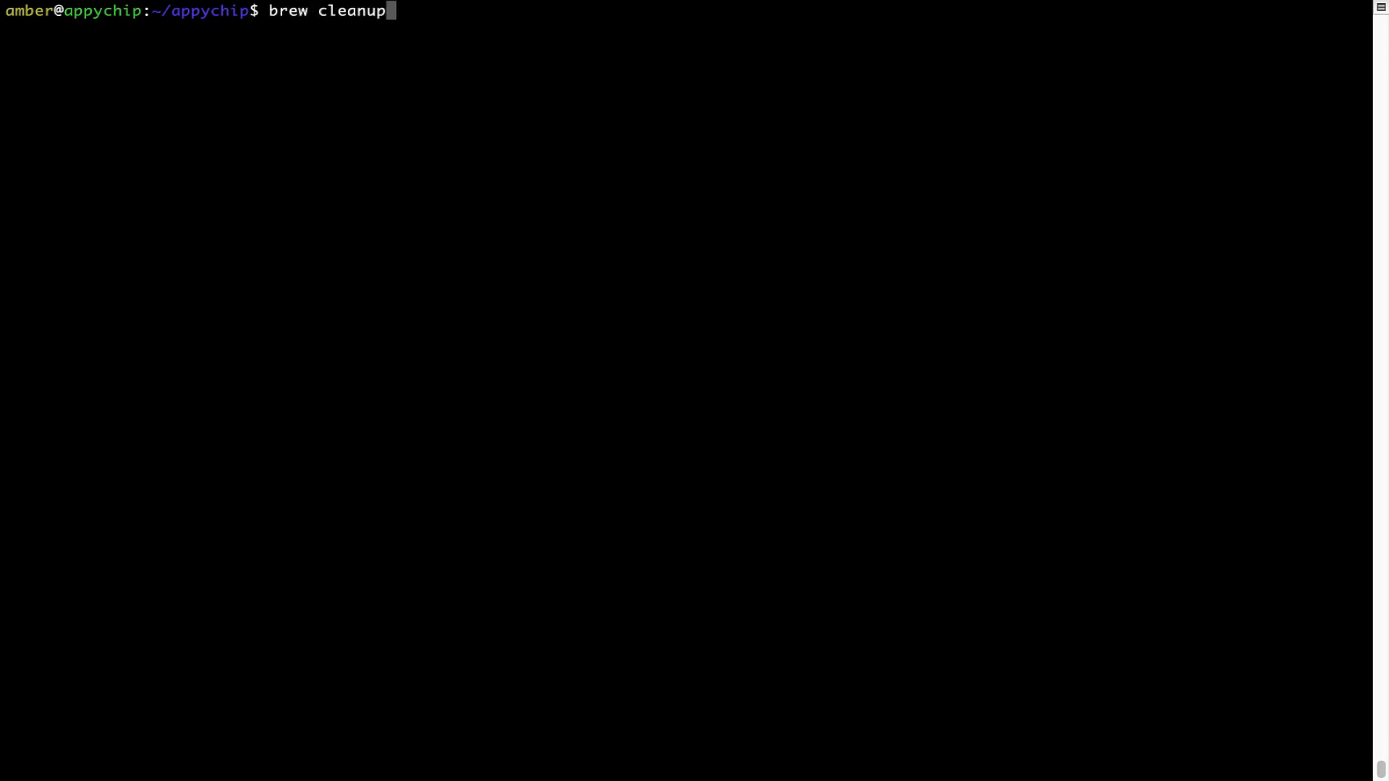